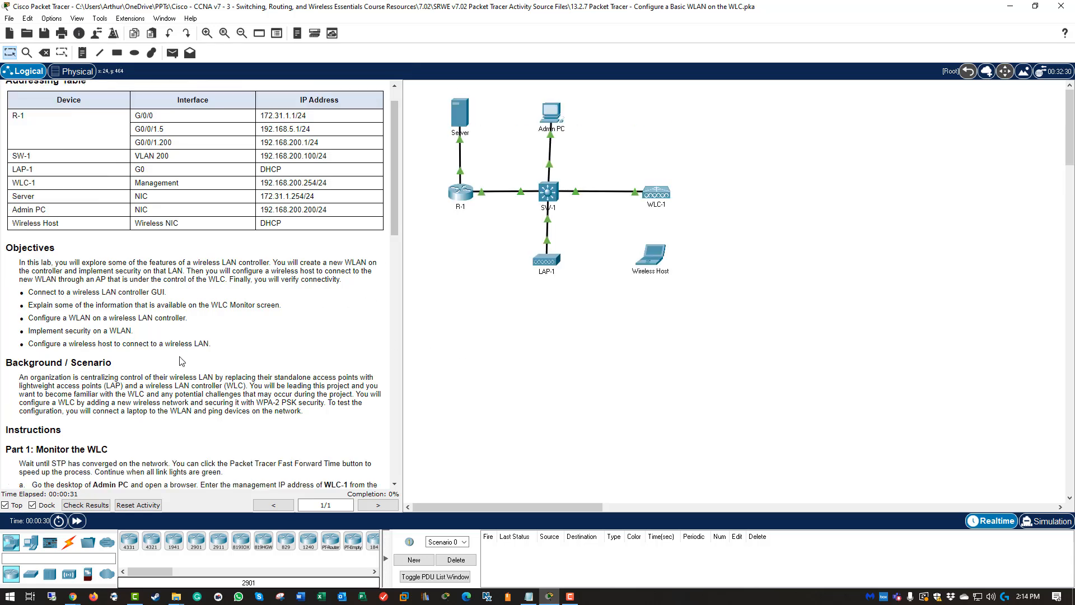
In the Admin PC's web browser, load the controller page at 192.168.200.254.
scroll("down", 3)
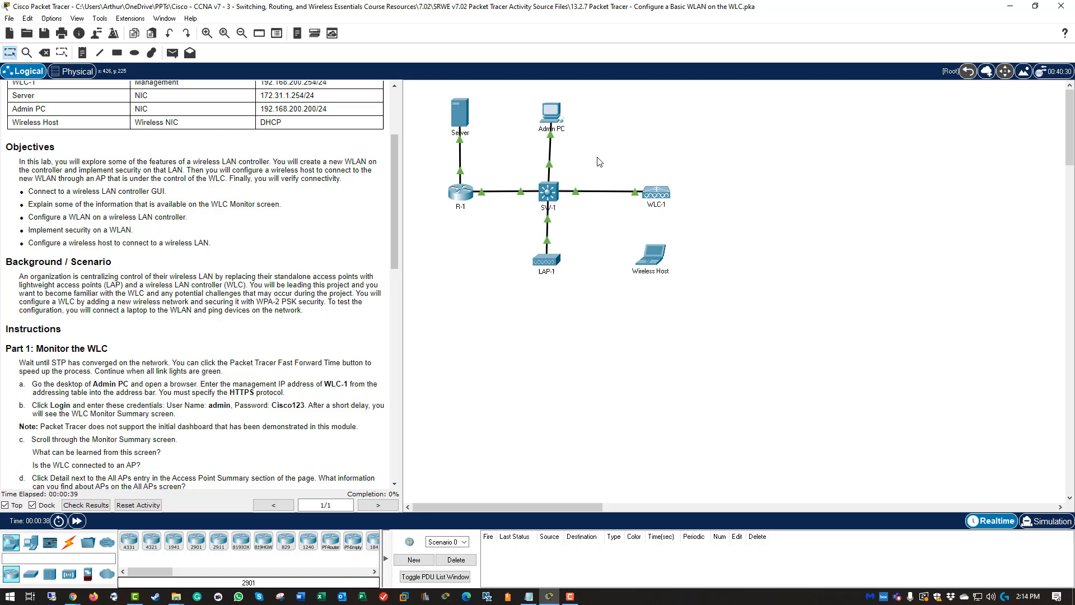
mouse_move(581, 232)
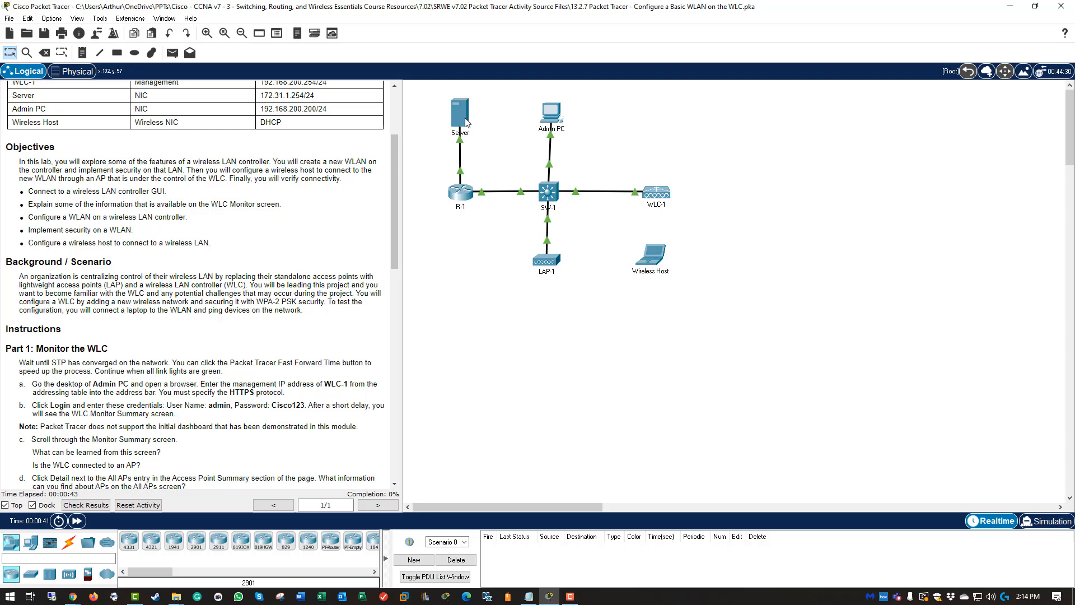
left_click(551, 113)
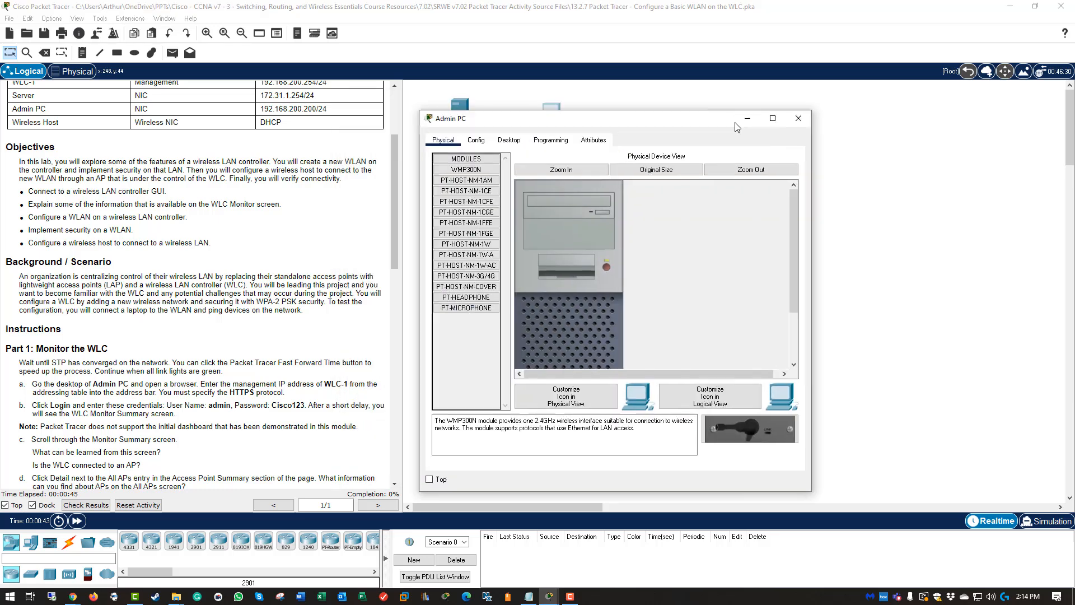
left_click(573, 141)
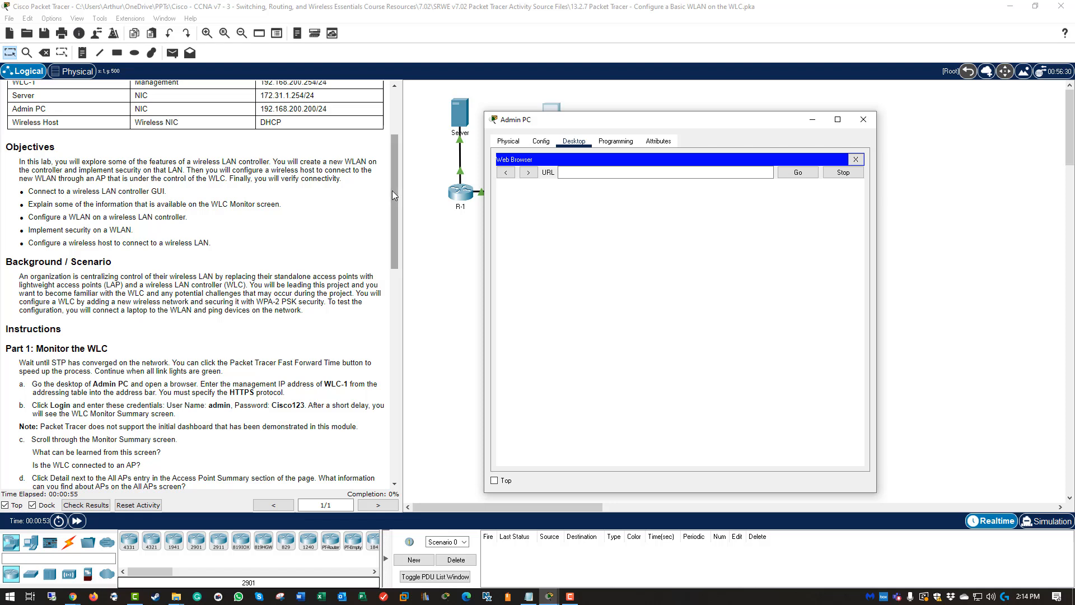
left_click(658, 172)
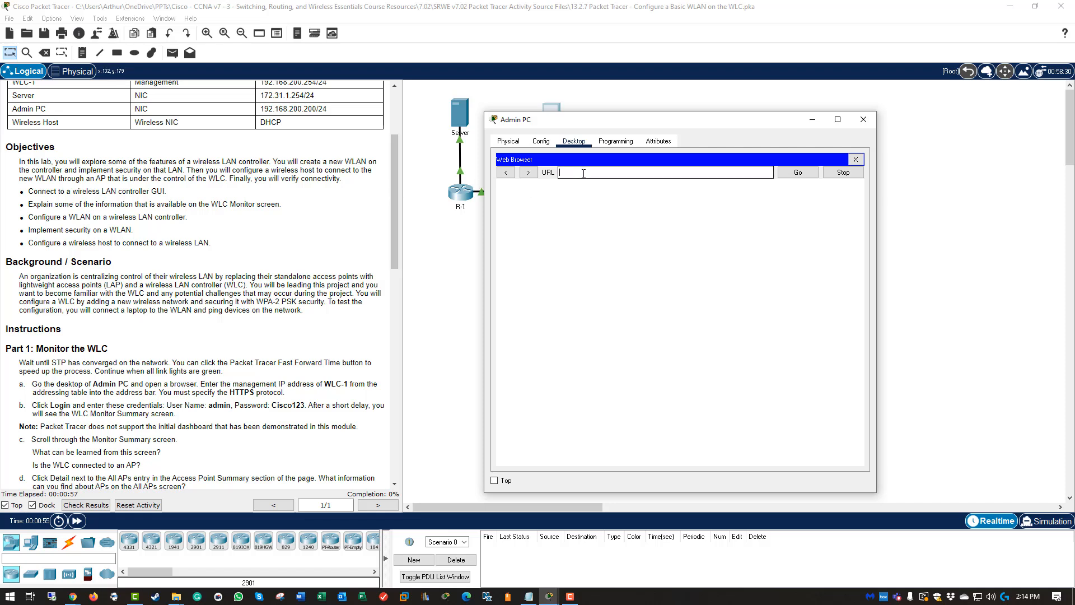
type("192.168.200")
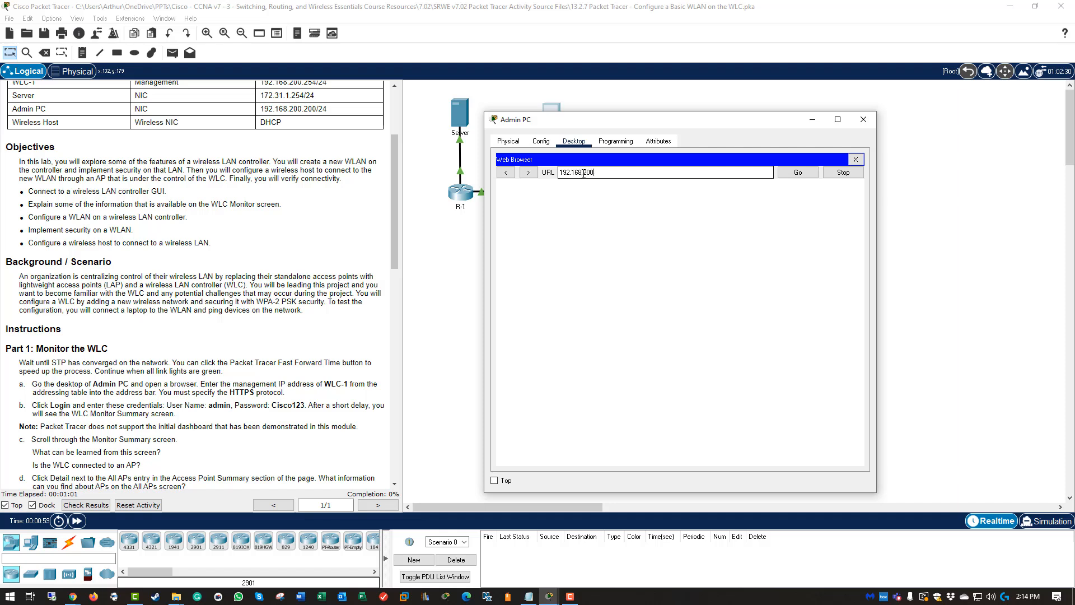
type("http://192.168.200.254")
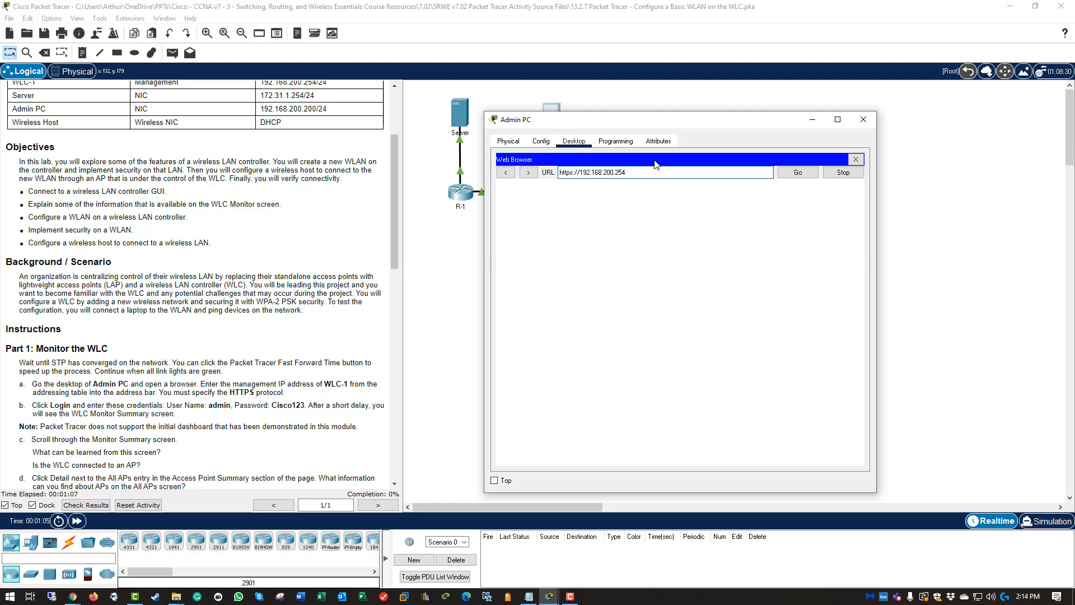
left_click(797, 172)
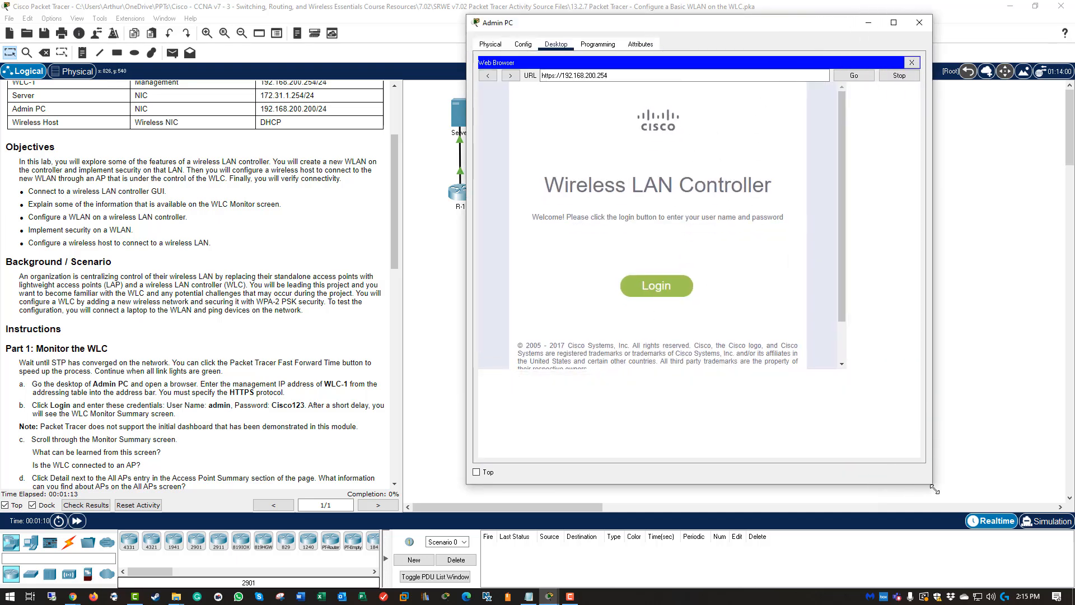
left_click(654, 285)
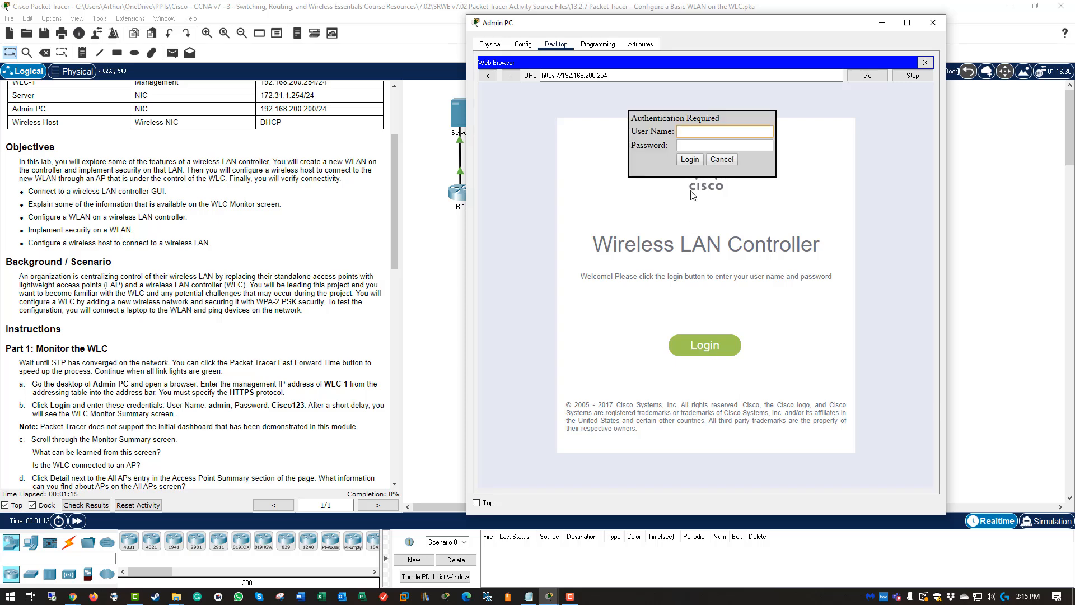
type("adm")
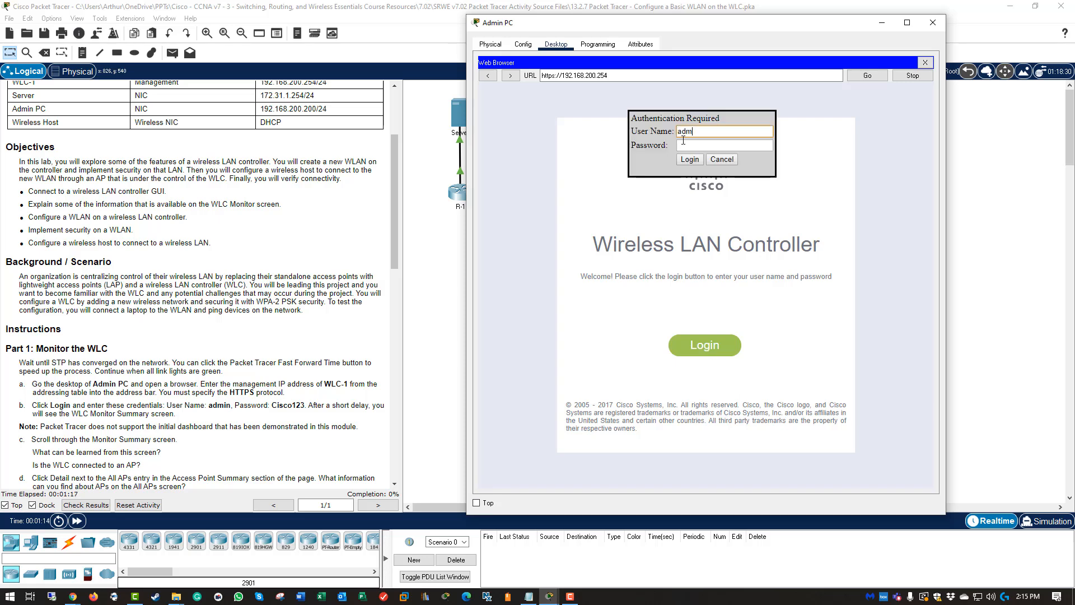
type("Cisco123")
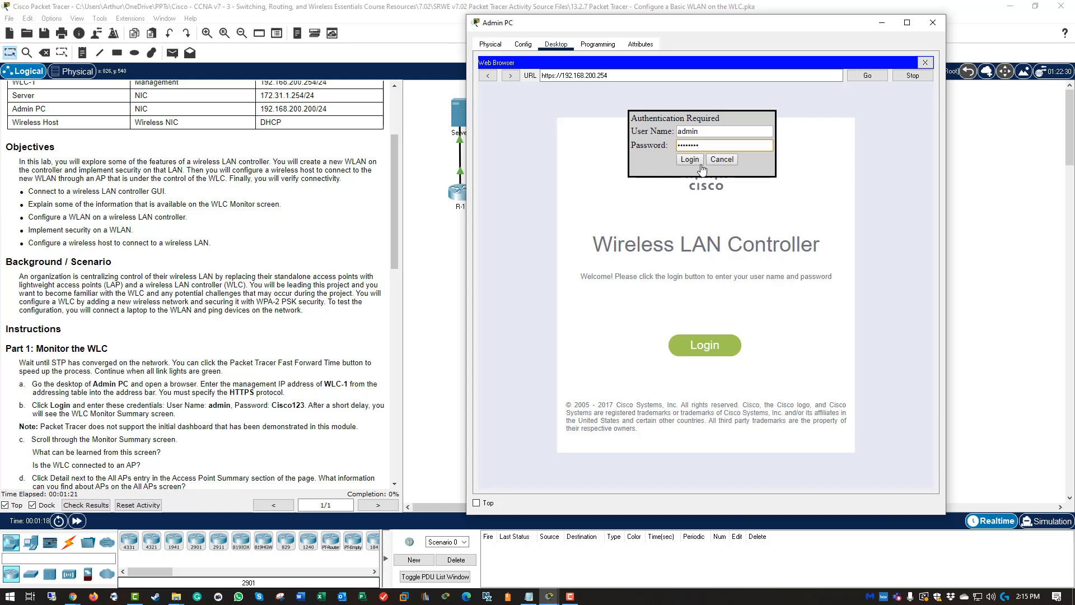
left_click(690, 159)
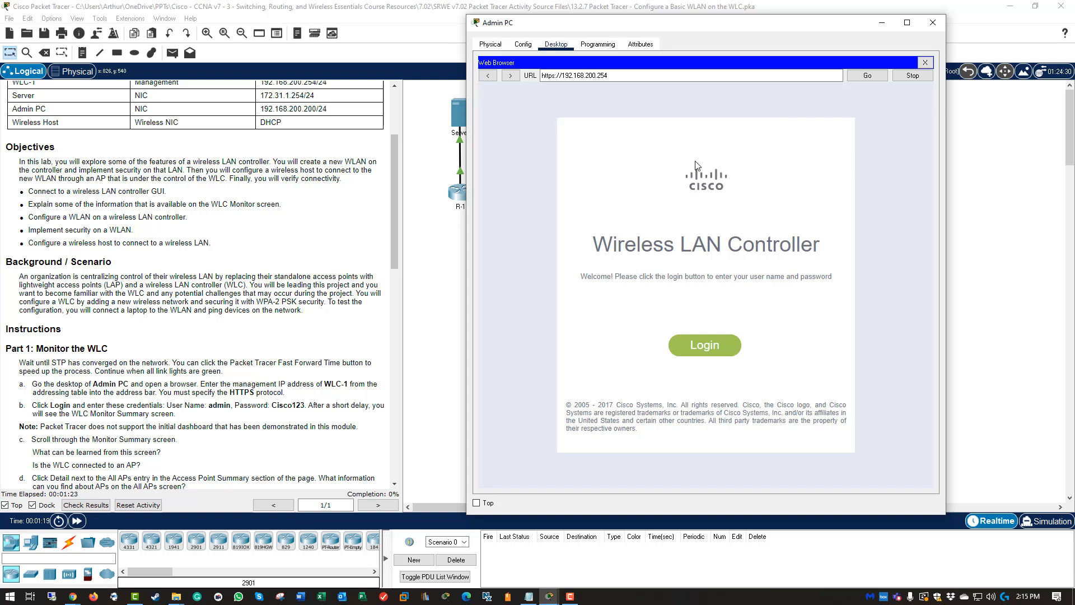
mouse_move(708, 272)
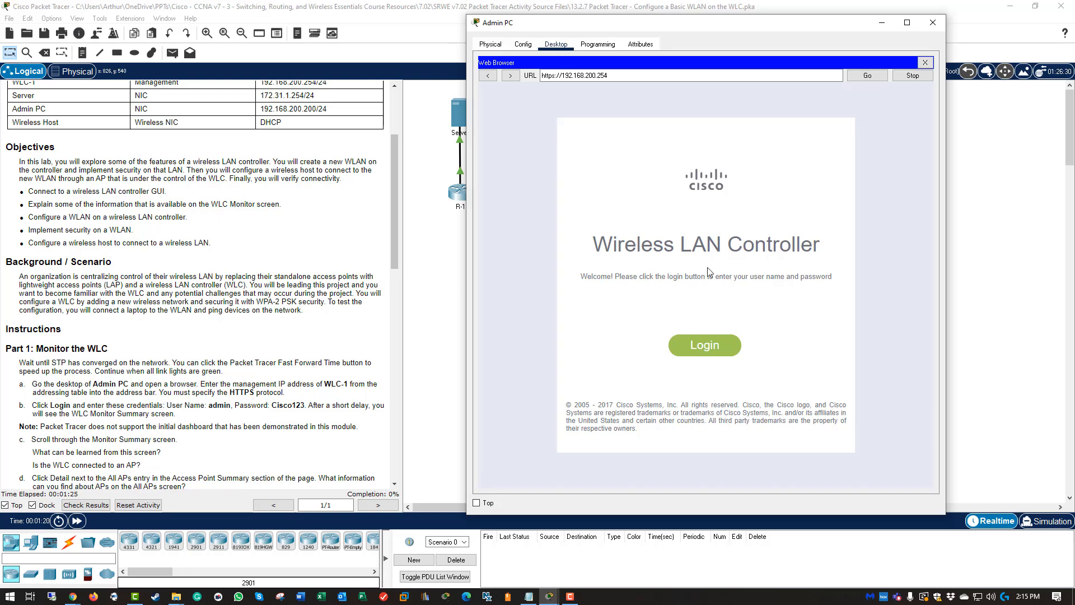
mouse_move(710, 271)
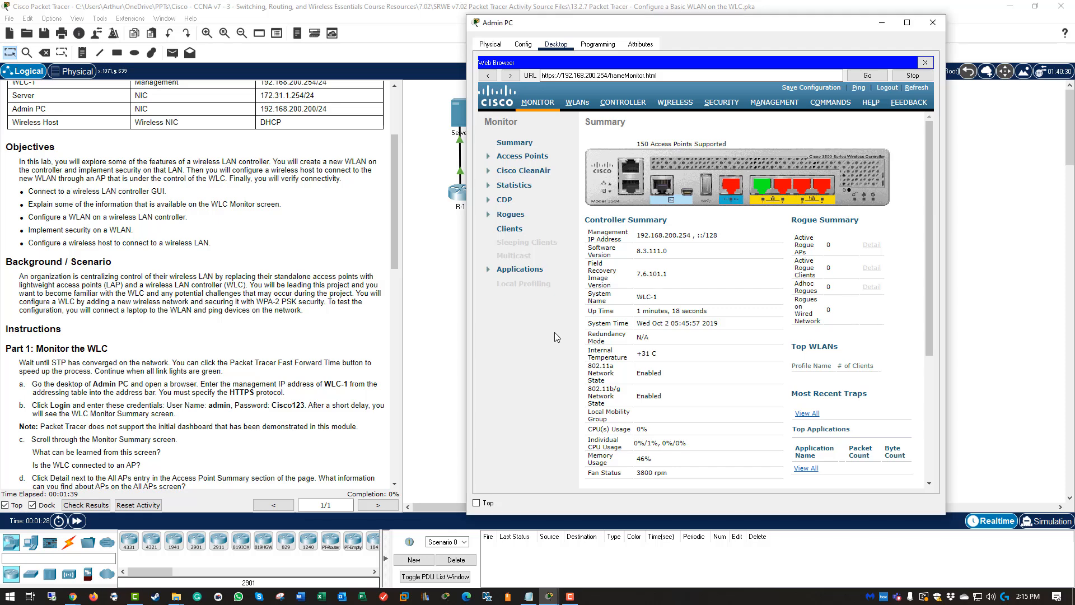
mouse_move(565, 337)
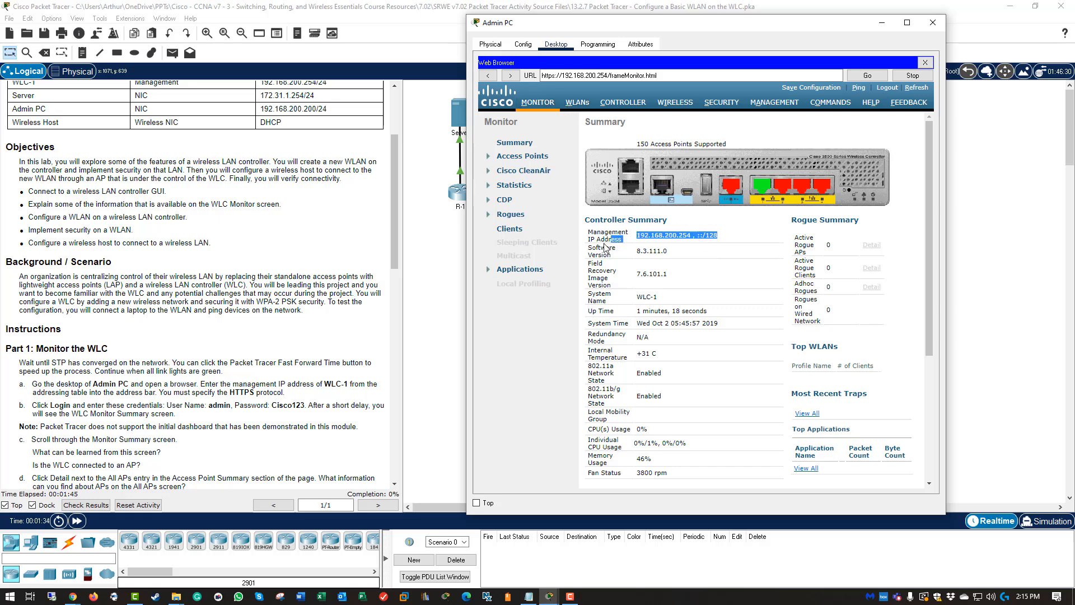
left_click(685, 272)
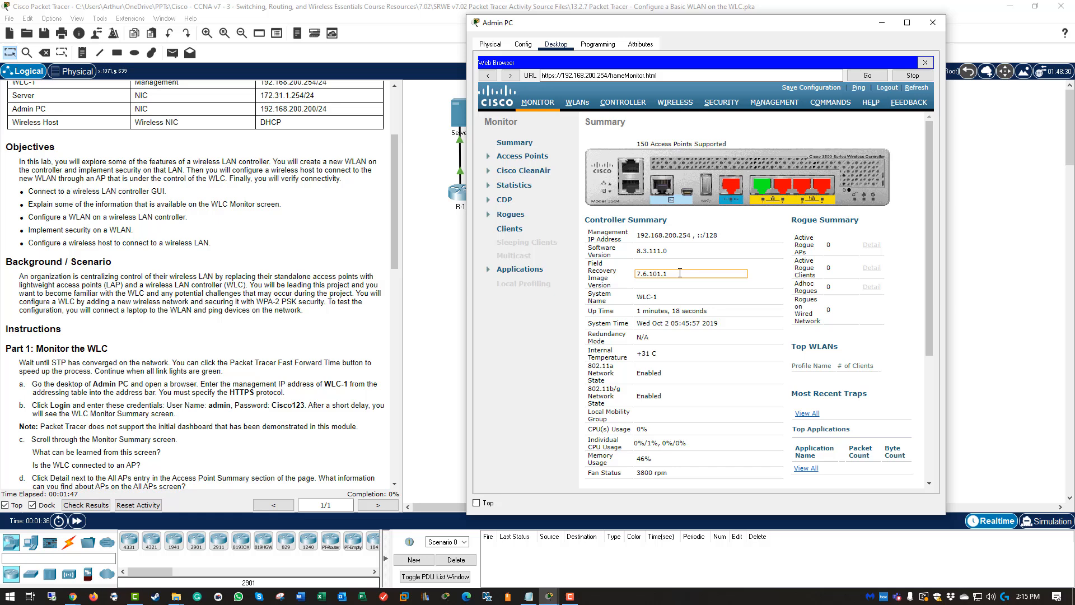
left_click(644, 297)
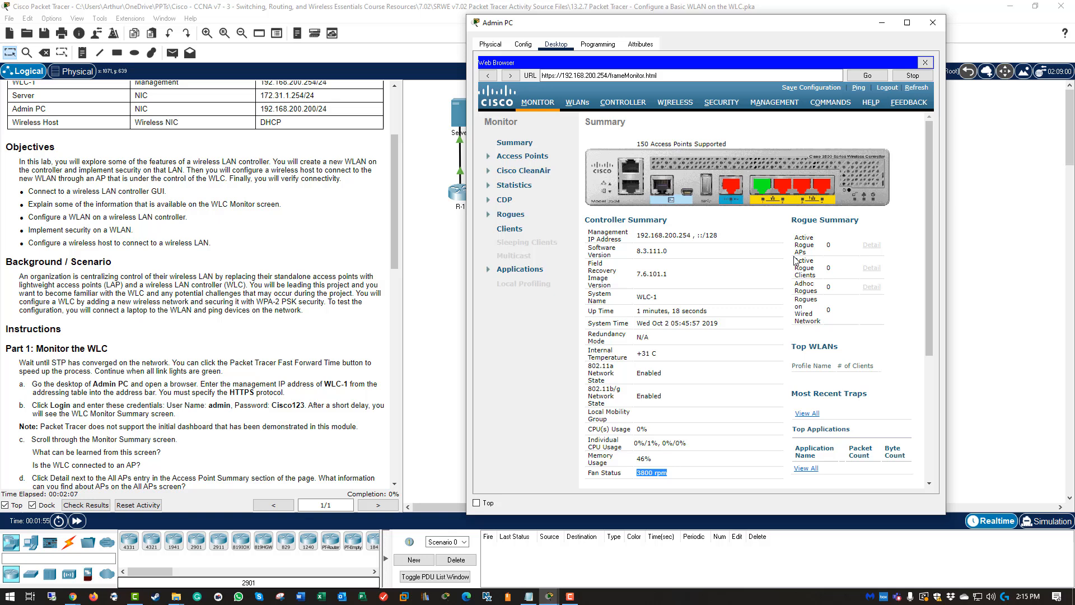
scroll("down", 3)
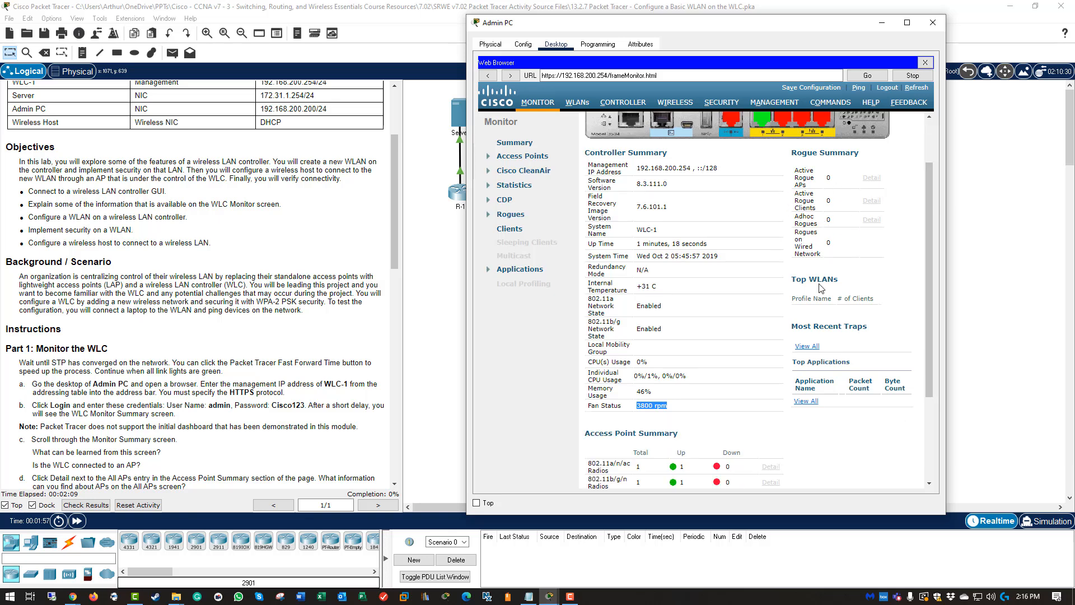
scroll("down", 3)
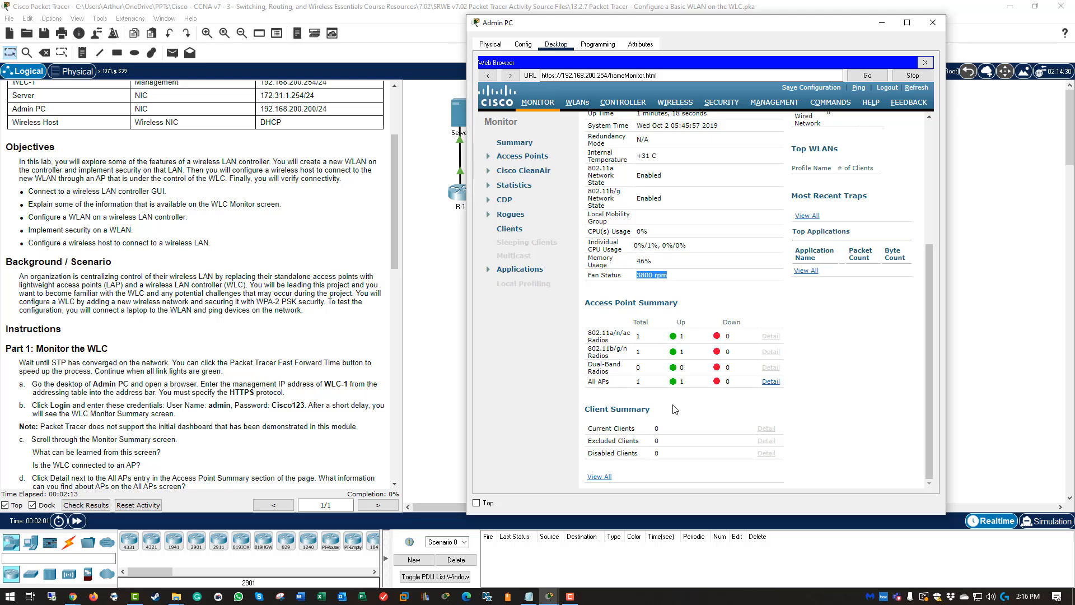
mouse_move(629, 440)
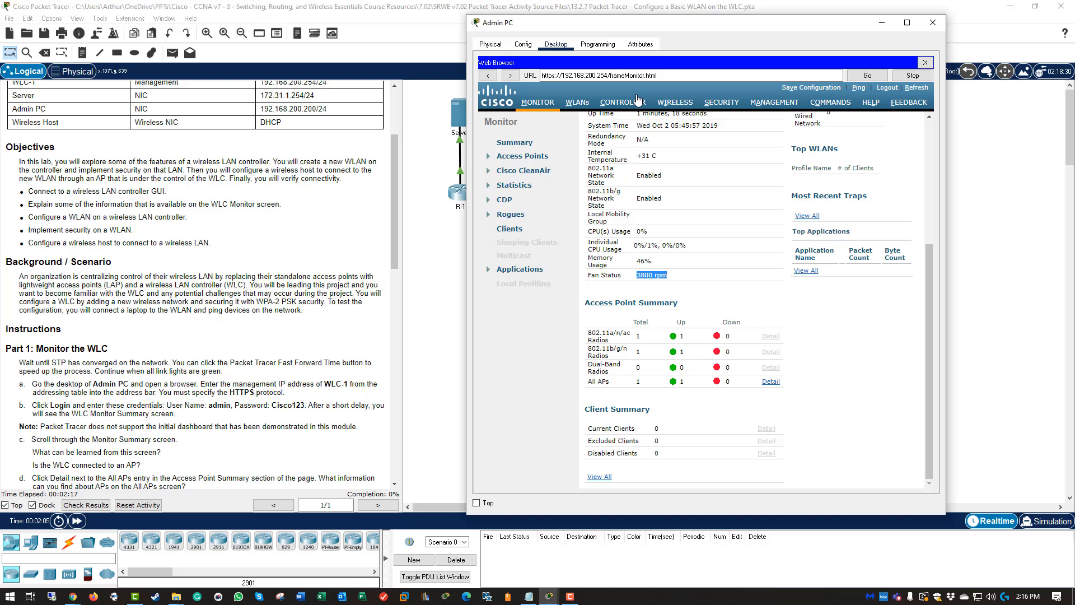
left_click(932, 22)
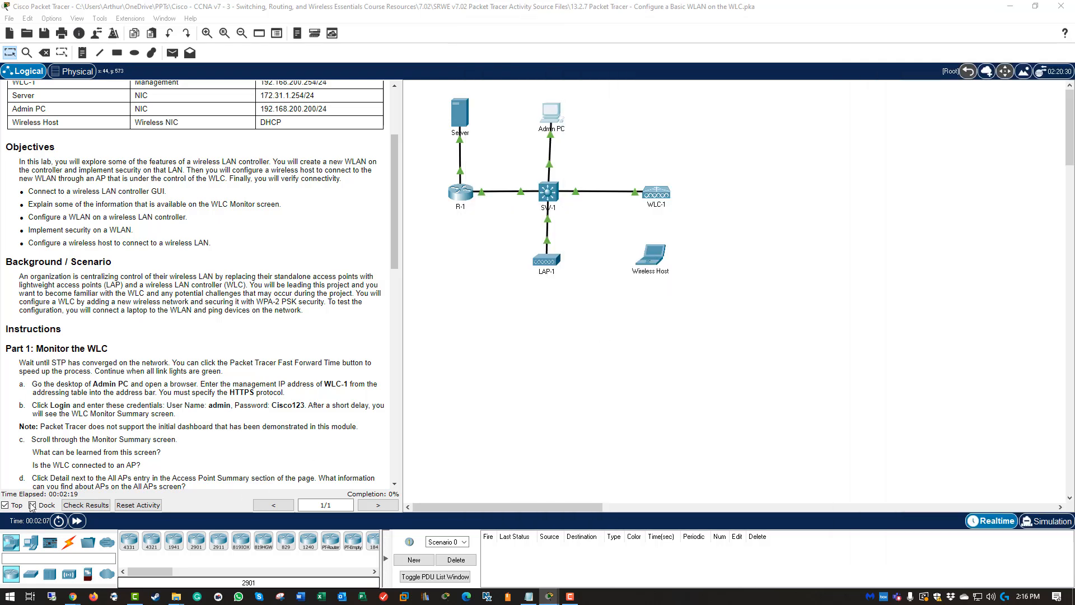
left_click_drag(37, 466, 122, 465)
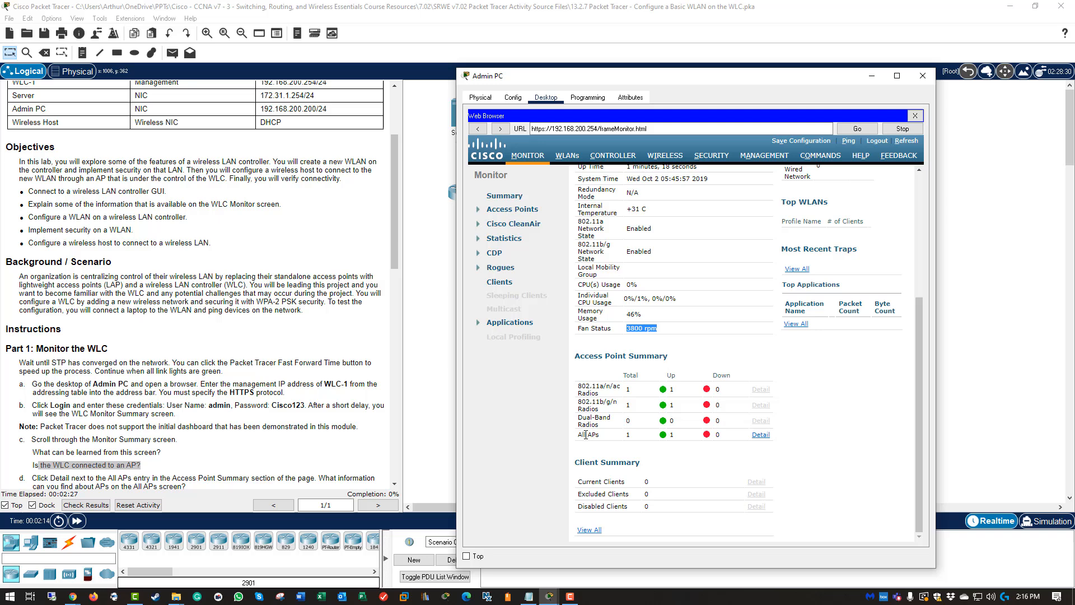
mouse_move(760, 434)
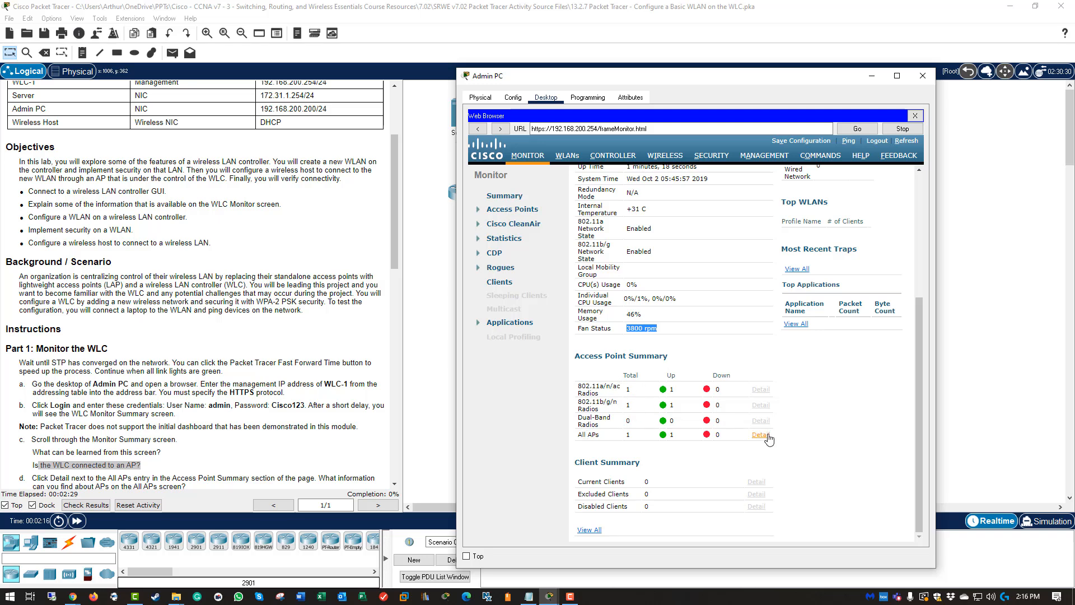
Review the All APs details listing LAP-1, then close the Admin PC window.
left_click(663, 155)
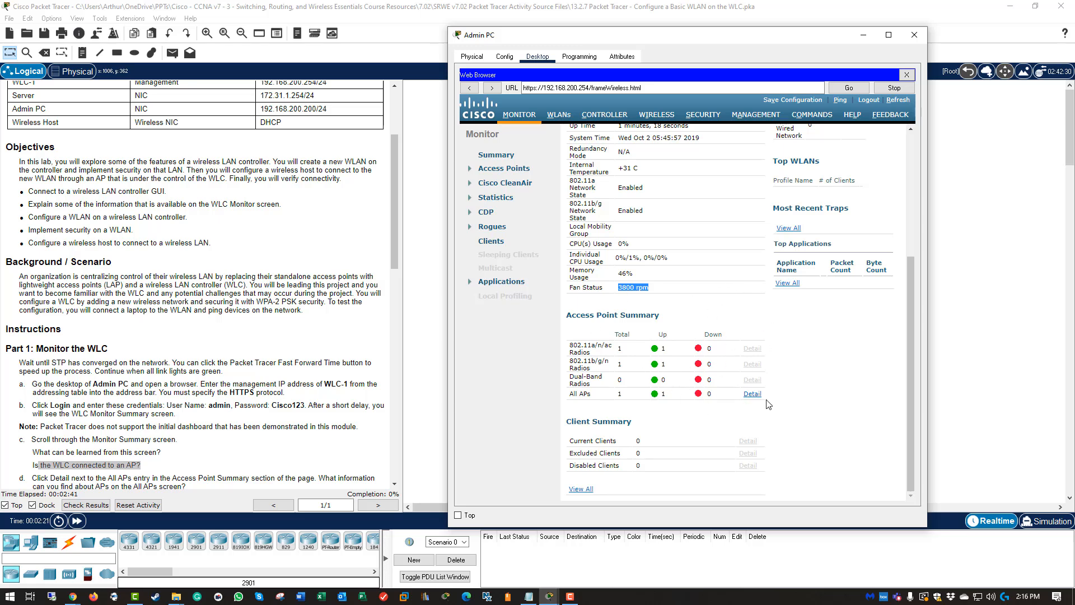
left_click(656, 114)
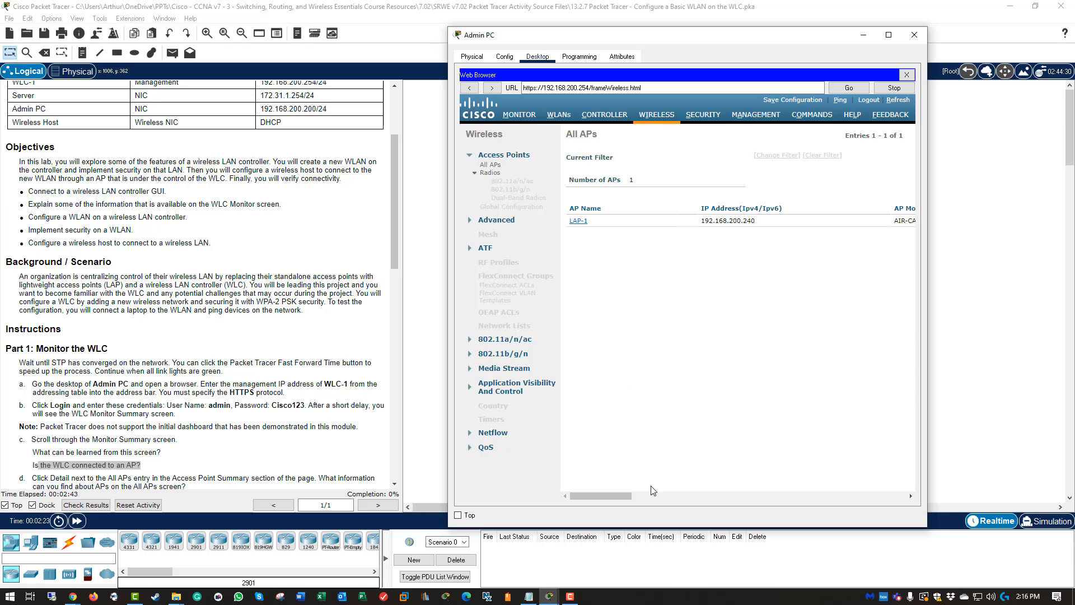
left_click_drag(600, 496, 867, 496)
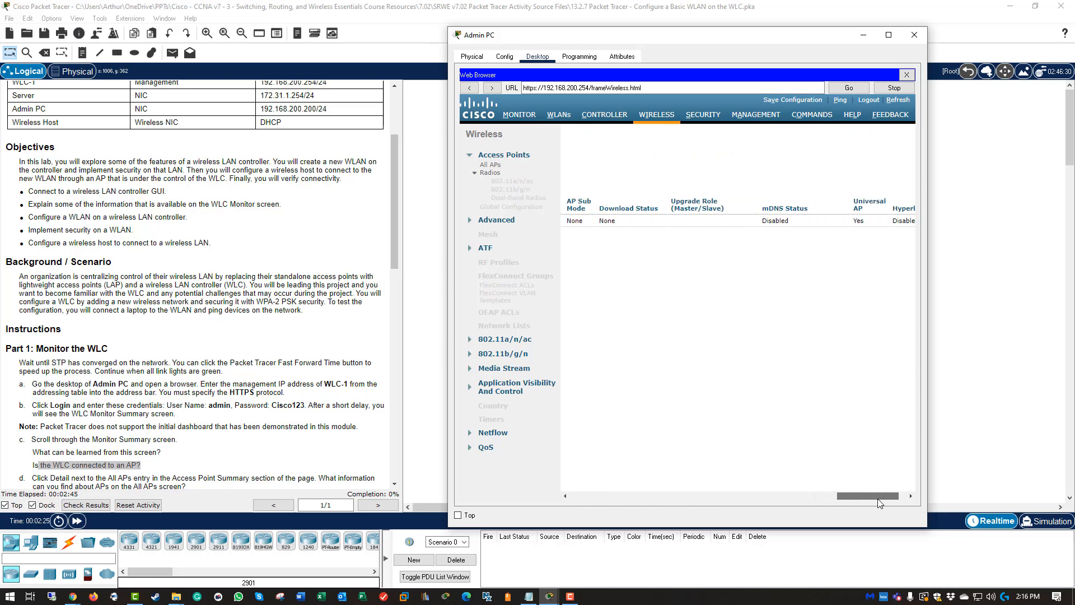
left_click(490, 165)
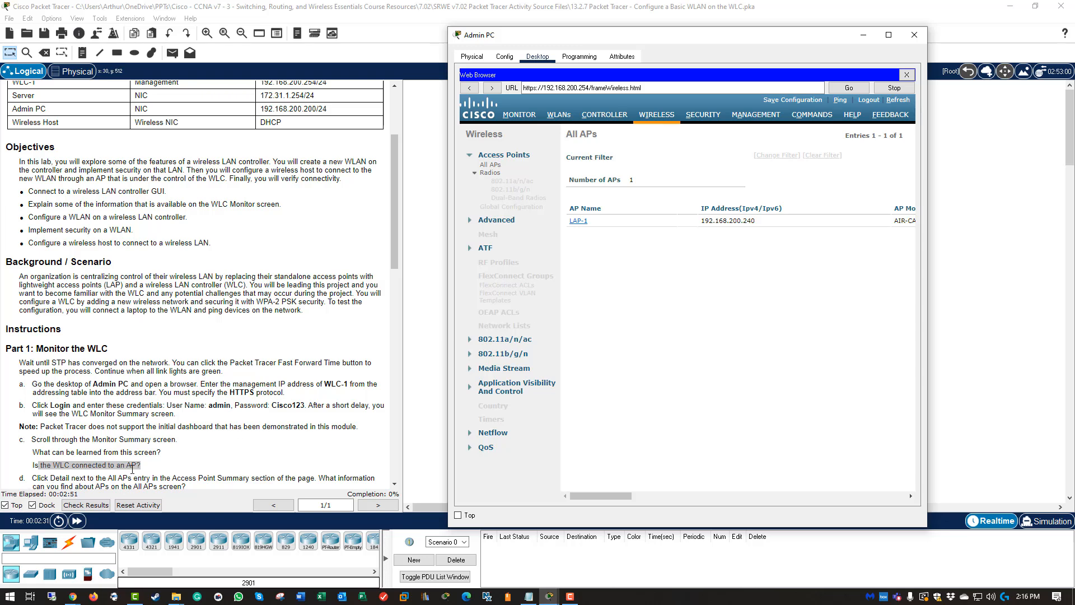
mouse_move(688, 378)
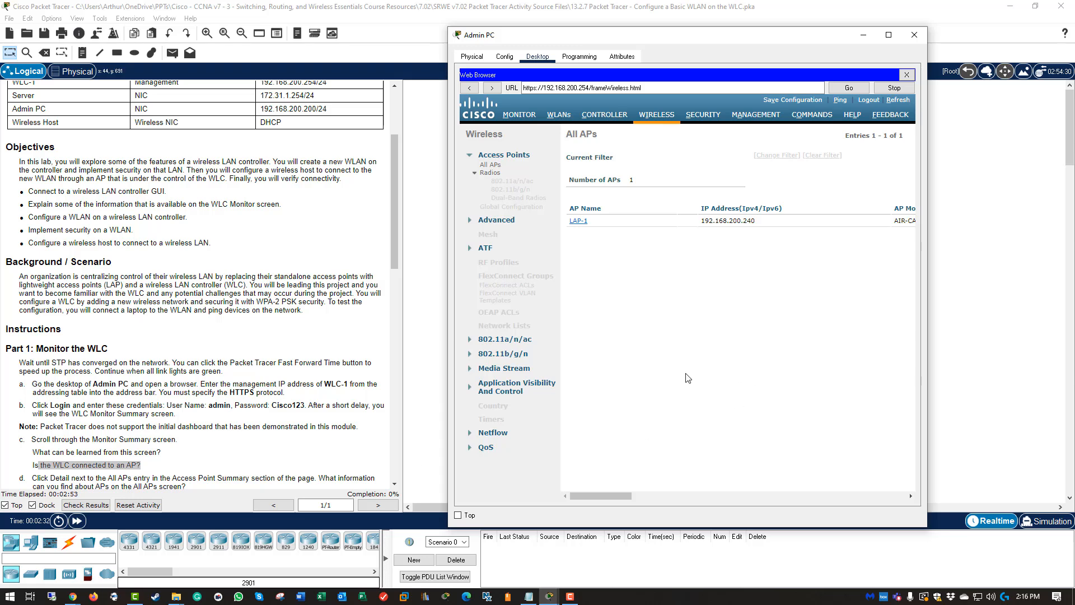
mouse_move(214, 473)
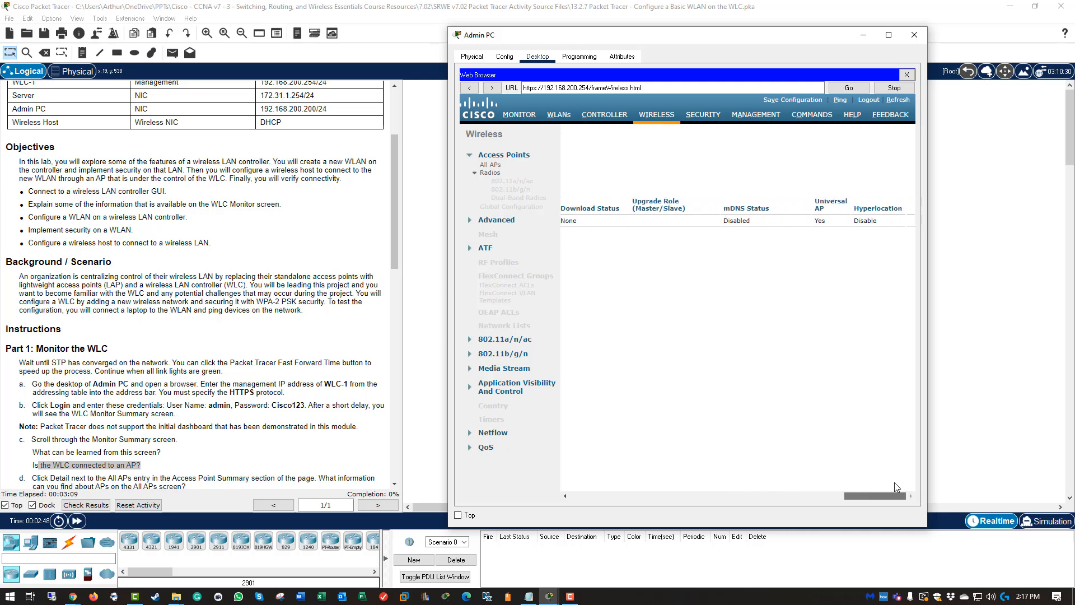
left_click(491, 164)
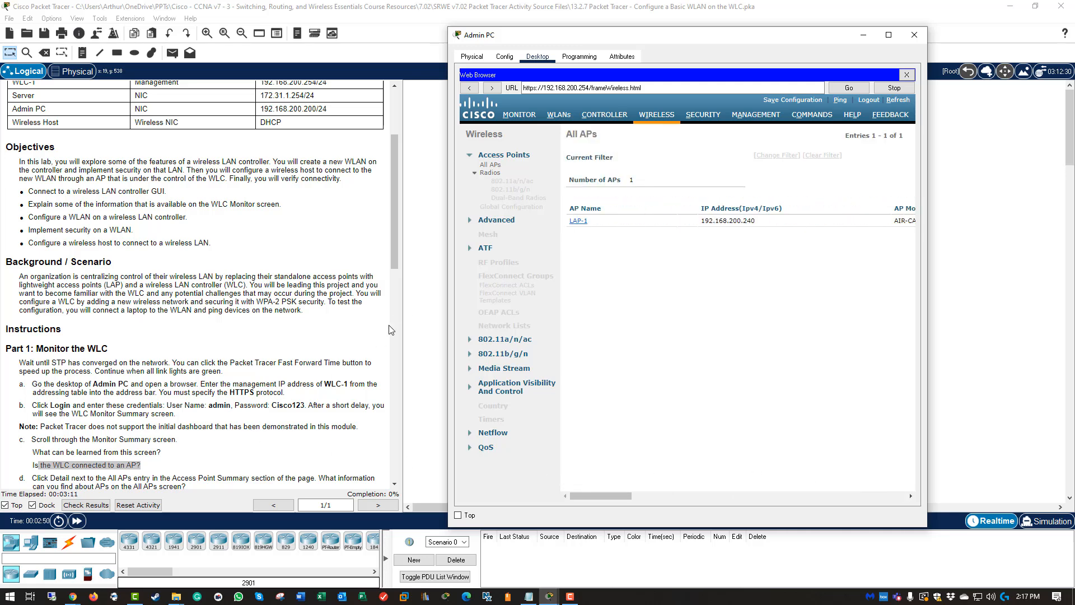
left_click(914, 34)
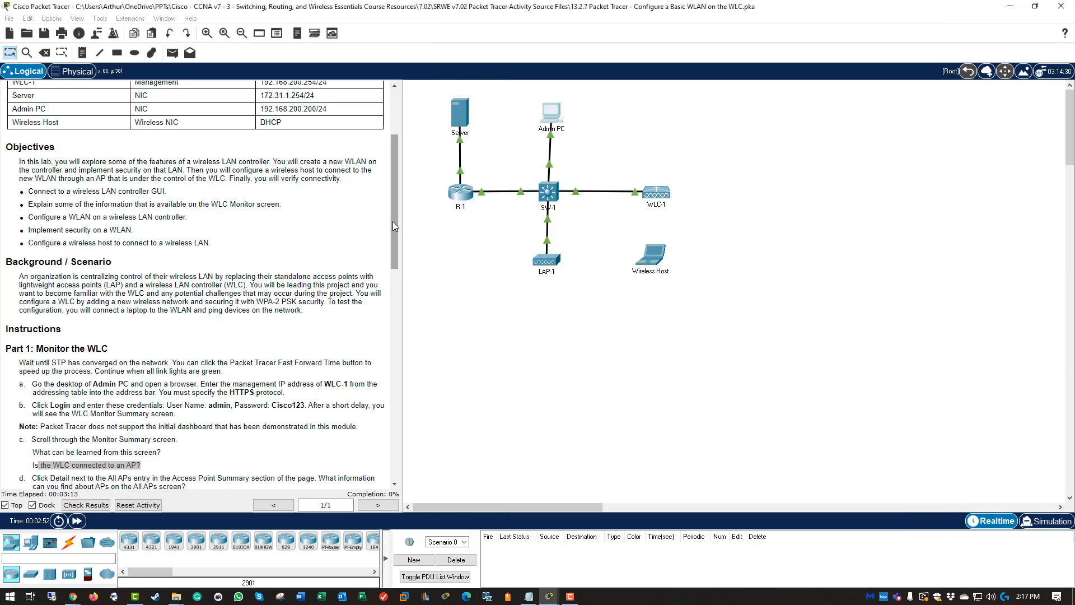
On WLC-1's empty WLANs page, request a new WLAN with Create New.
scroll("down", 3)
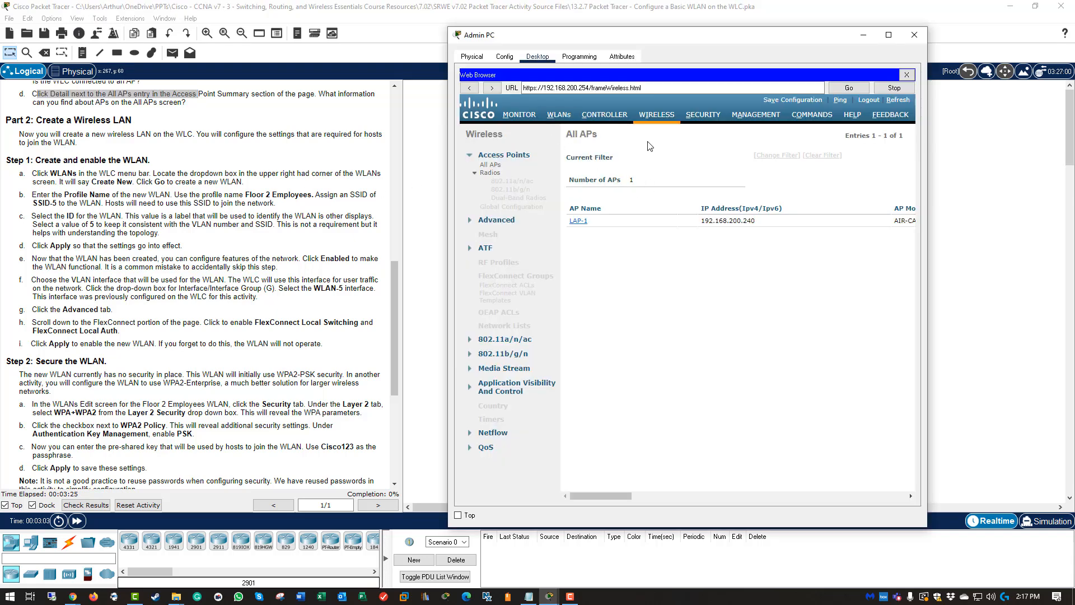
left_click(558, 115)
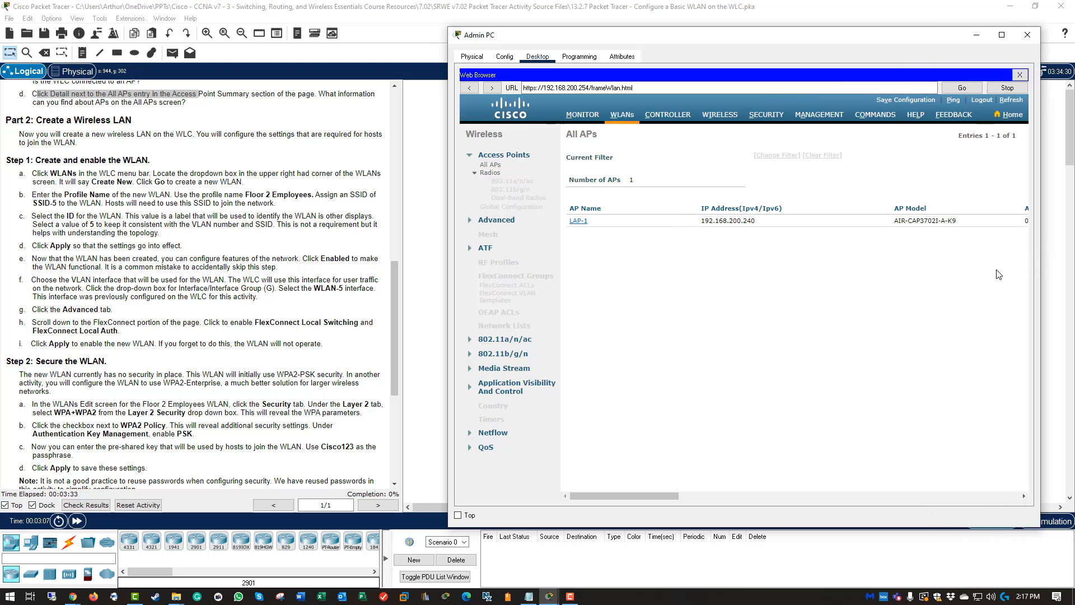
left_click(621, 114)
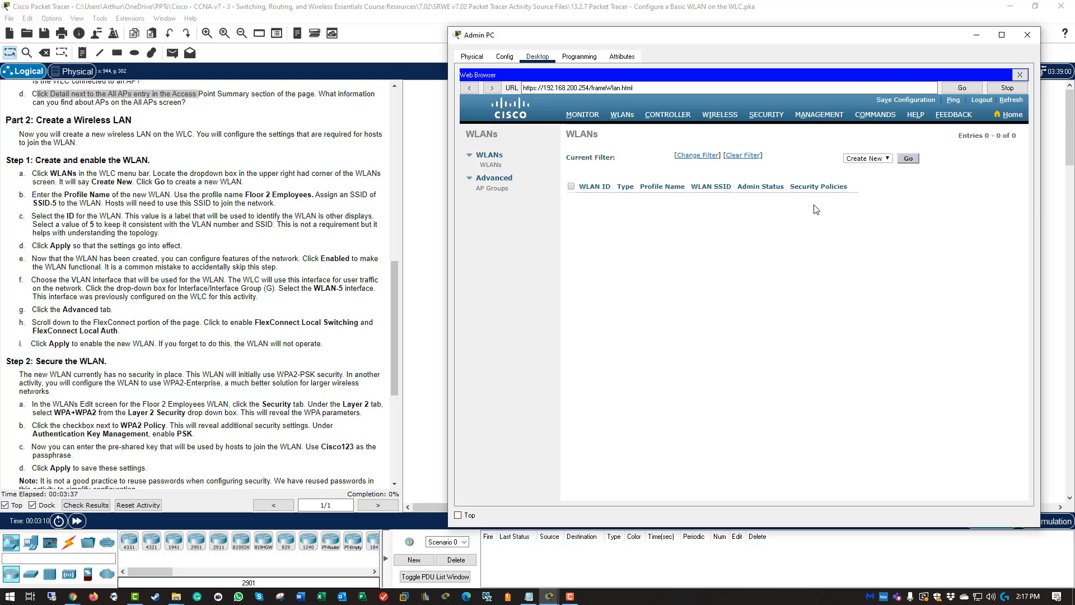
mouse_move(841, 208)
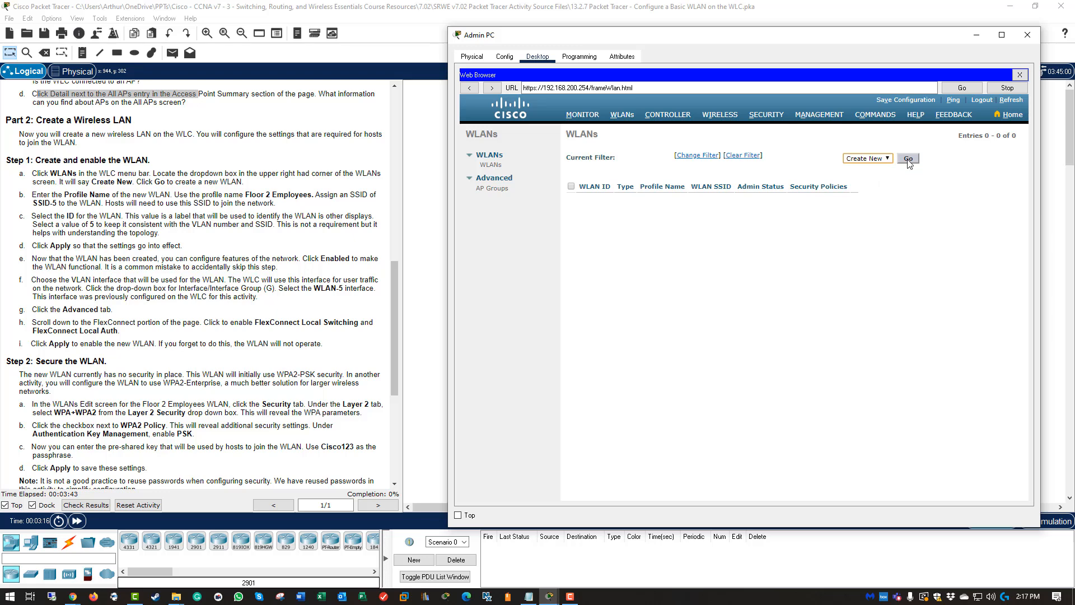
left_click(907, 159)
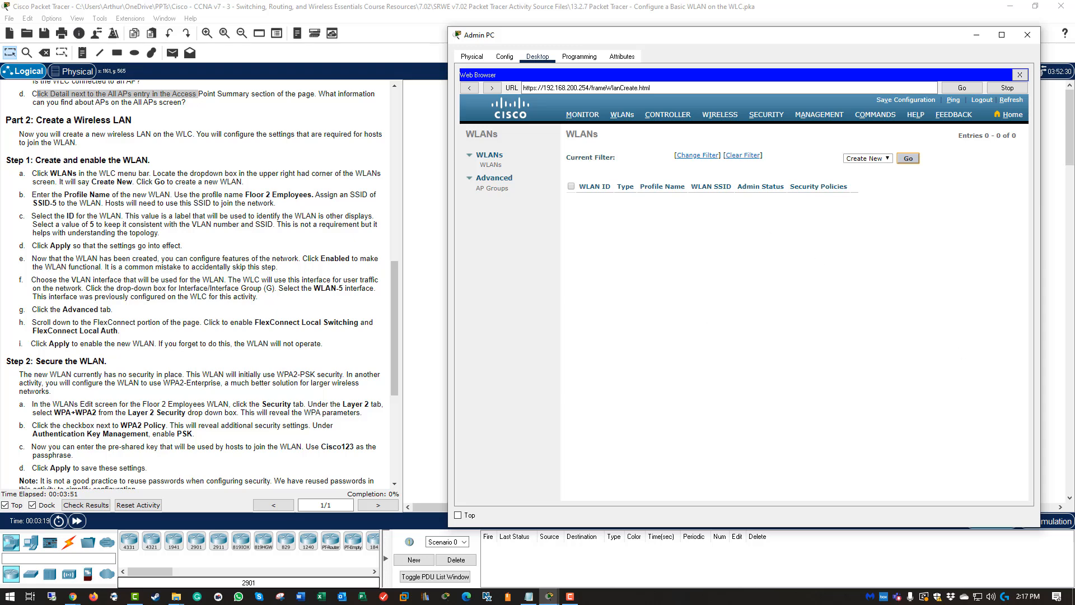
Enter profile name 'Floor 2 Employees', SSID 'SSID-5', and WLAN ID 5.
left_click(906, 158)
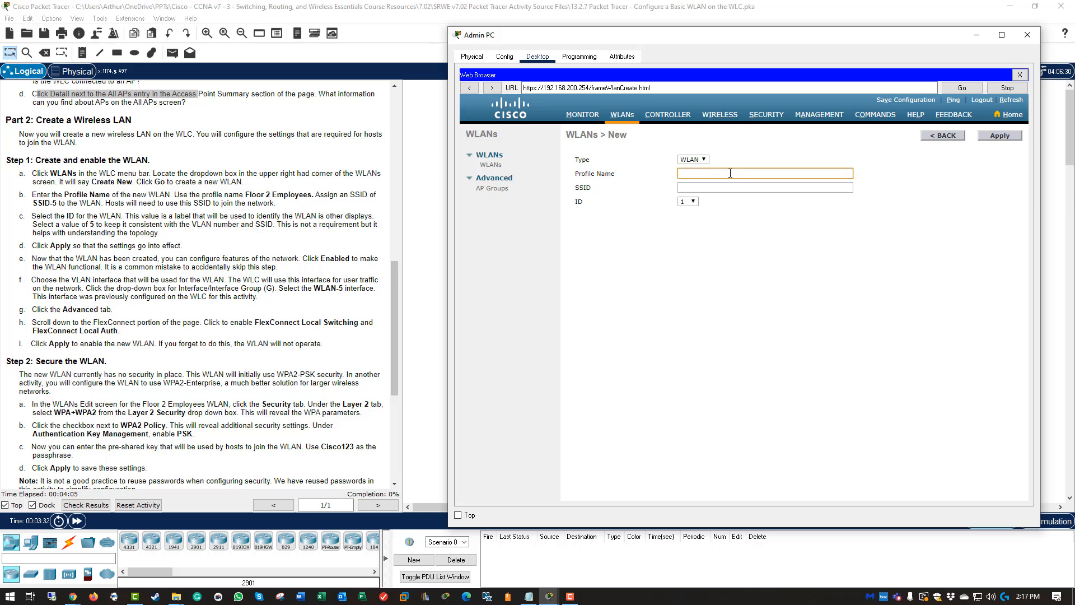
type("S")
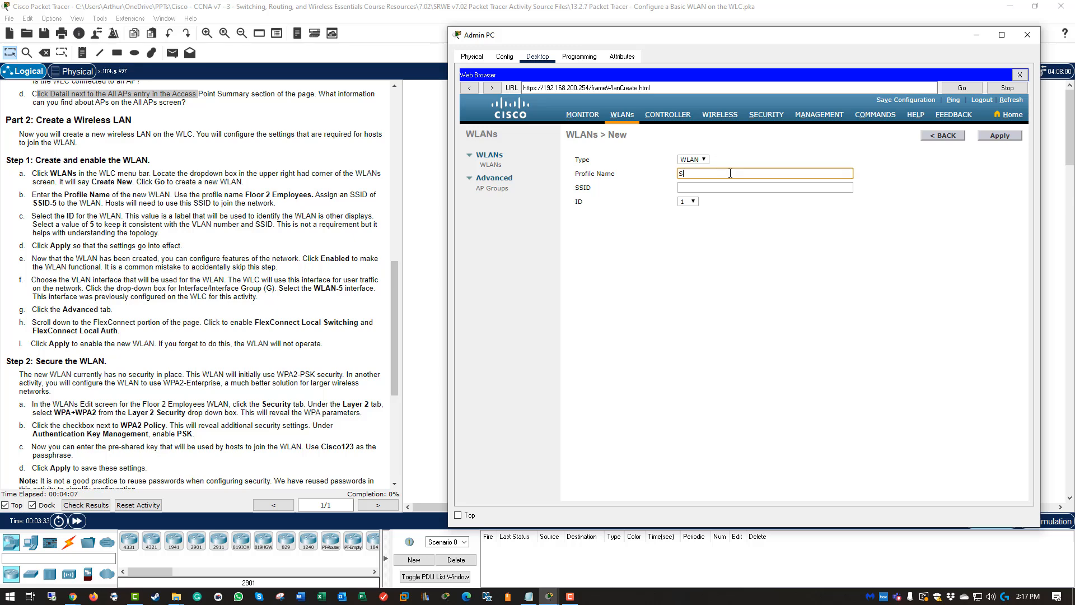
type("SID-5")
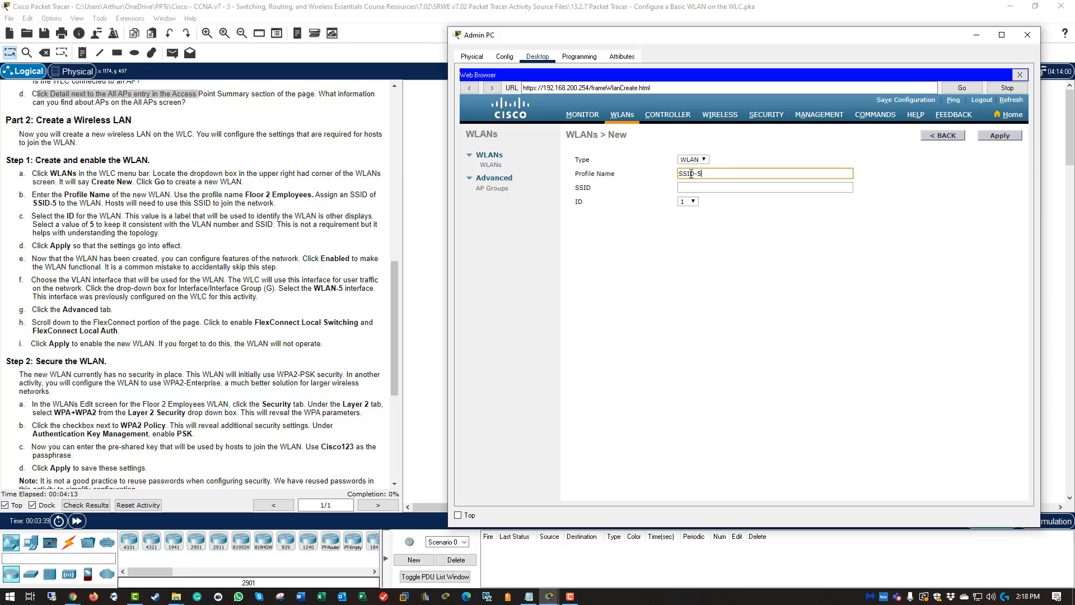
type("SSID-5")
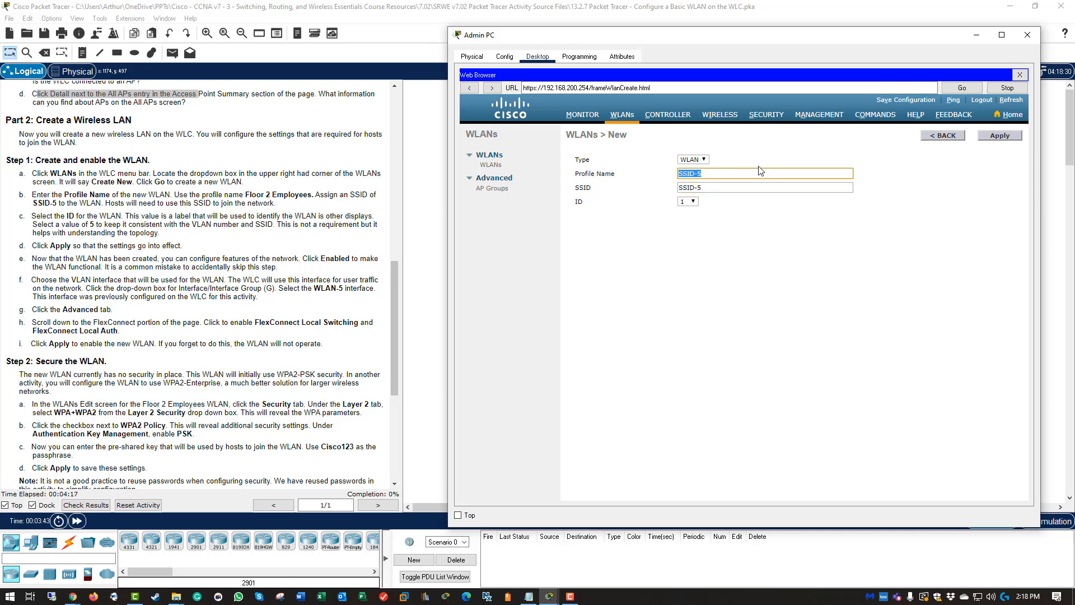
type("Floor 2 Employees")
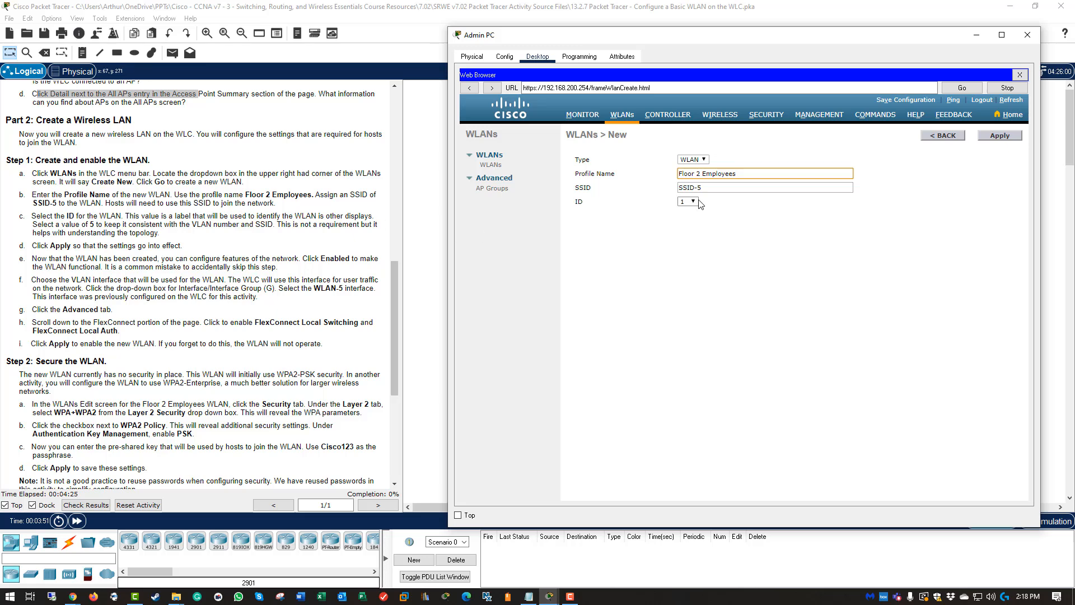
left_click(688, 201)
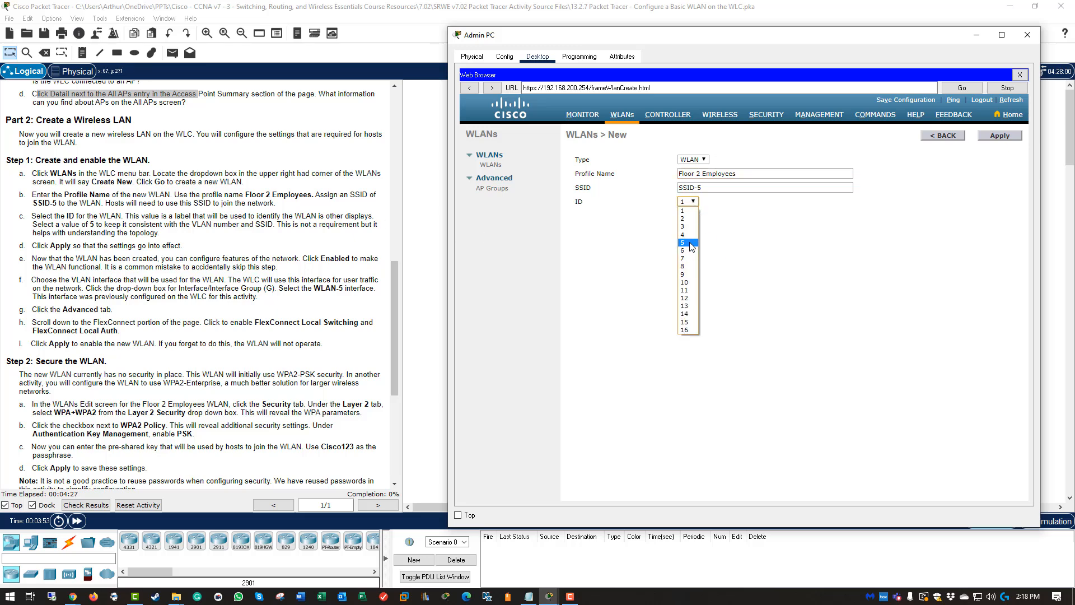
left_click(683, 242)
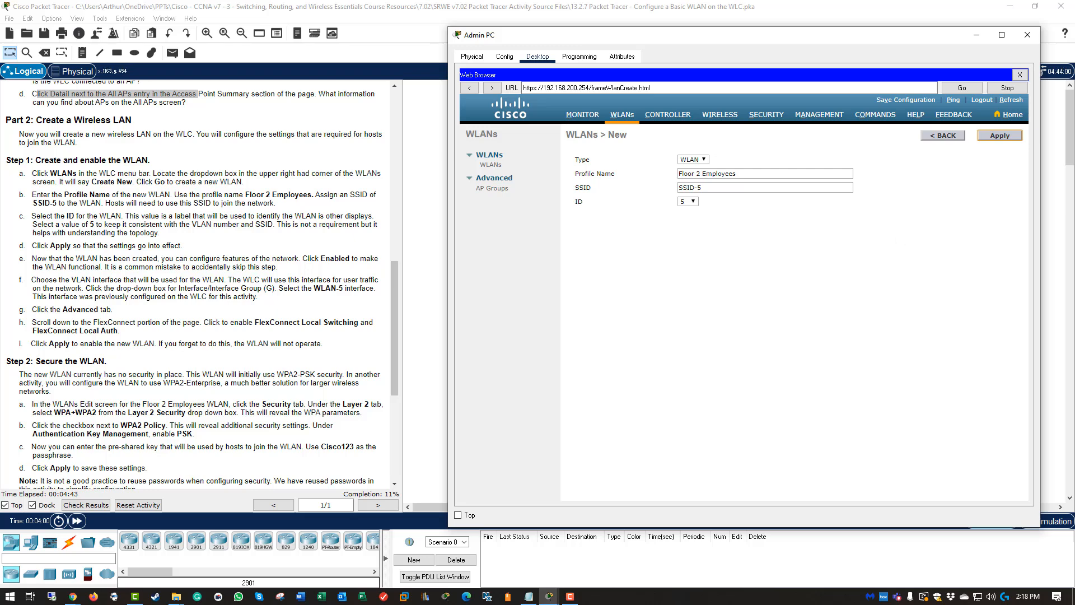
Create the WLAN, enable its status, and assign it to interface WLAN-5.
left_click(999, 135)
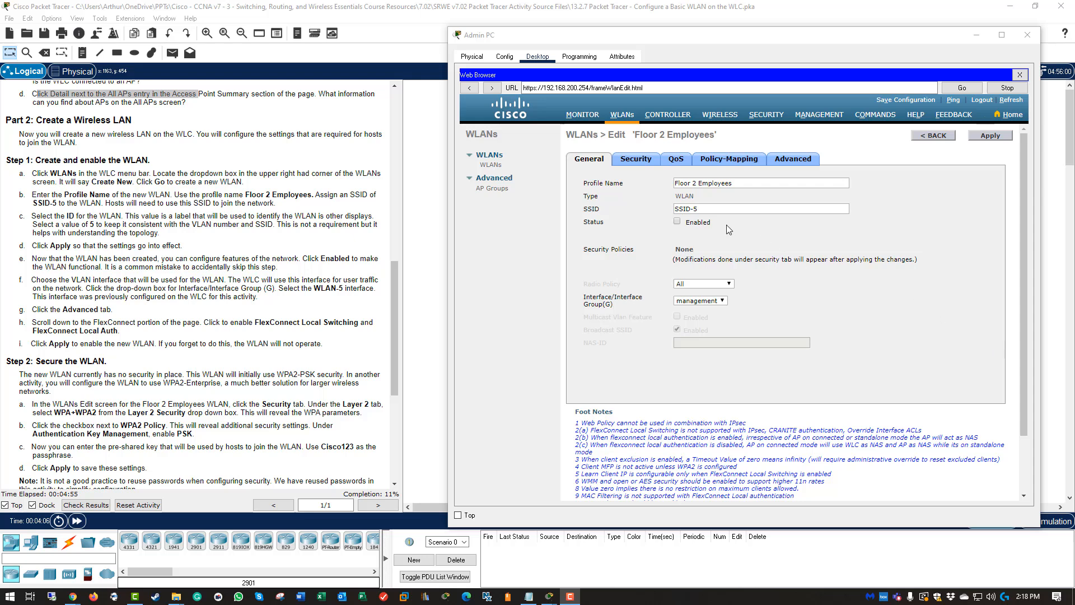
mouse_move(690, 223)
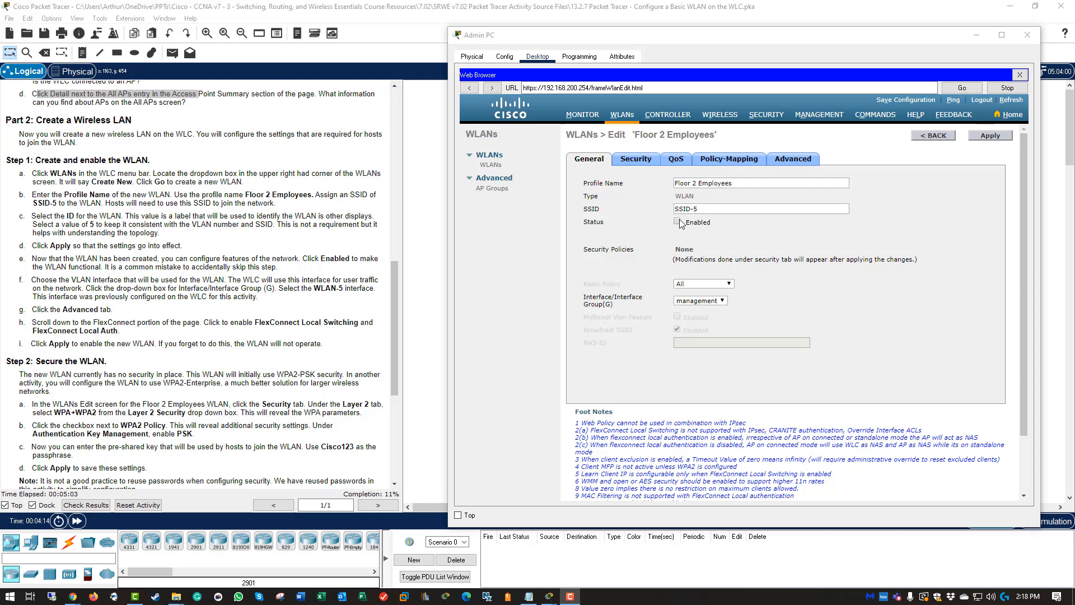
left_click(677, 222)
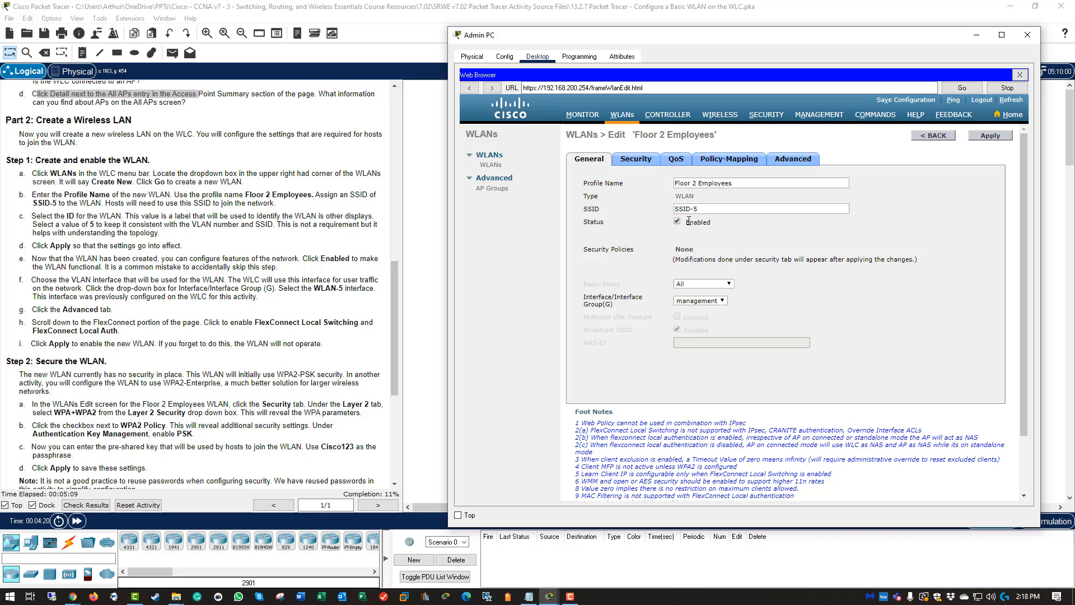
left_click(699, 300)
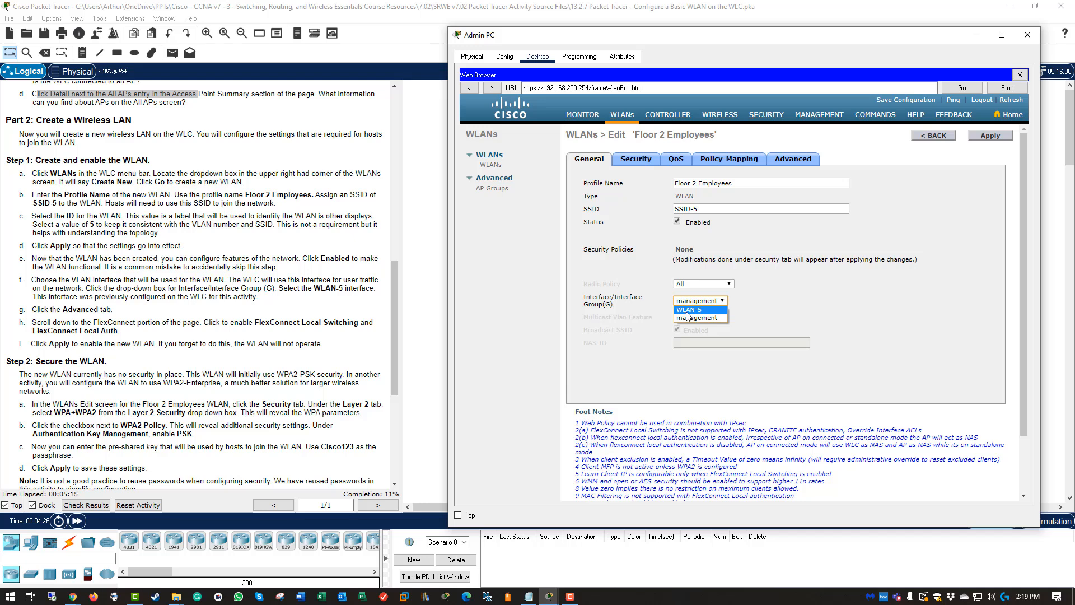
left_click(699, 310)
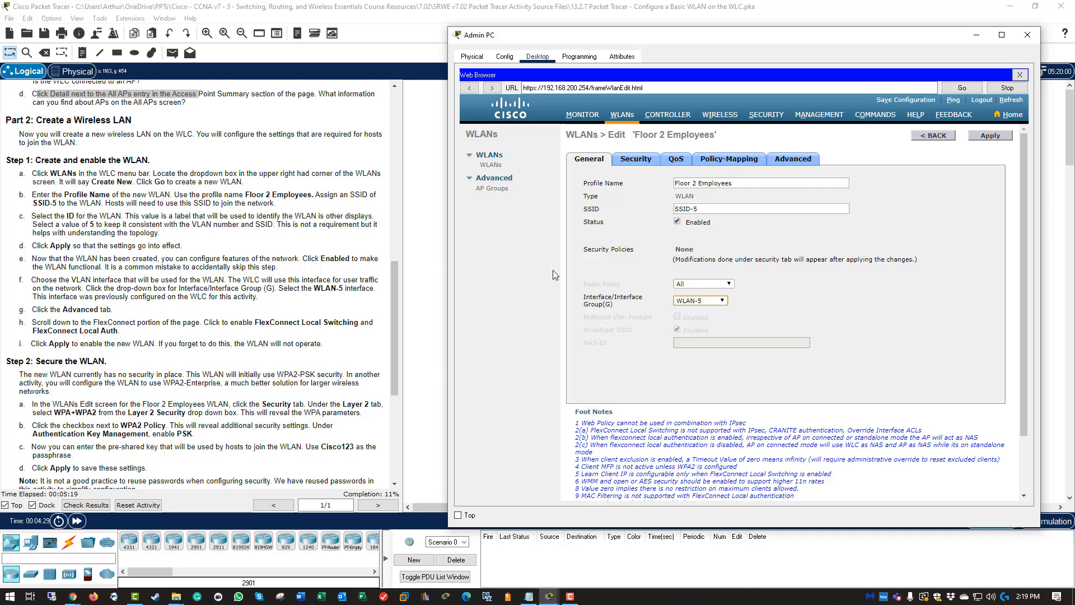
Turn on FlexConnect Local Switching in the WLAN's Advanced settings.
left_click(793, 158)
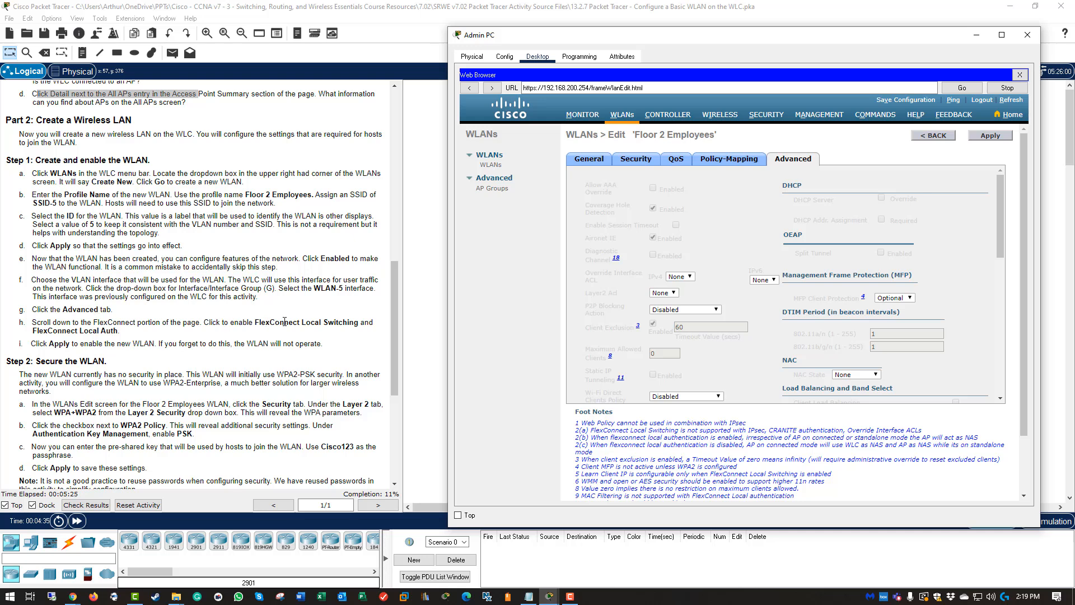
mouse_move(748, 250)
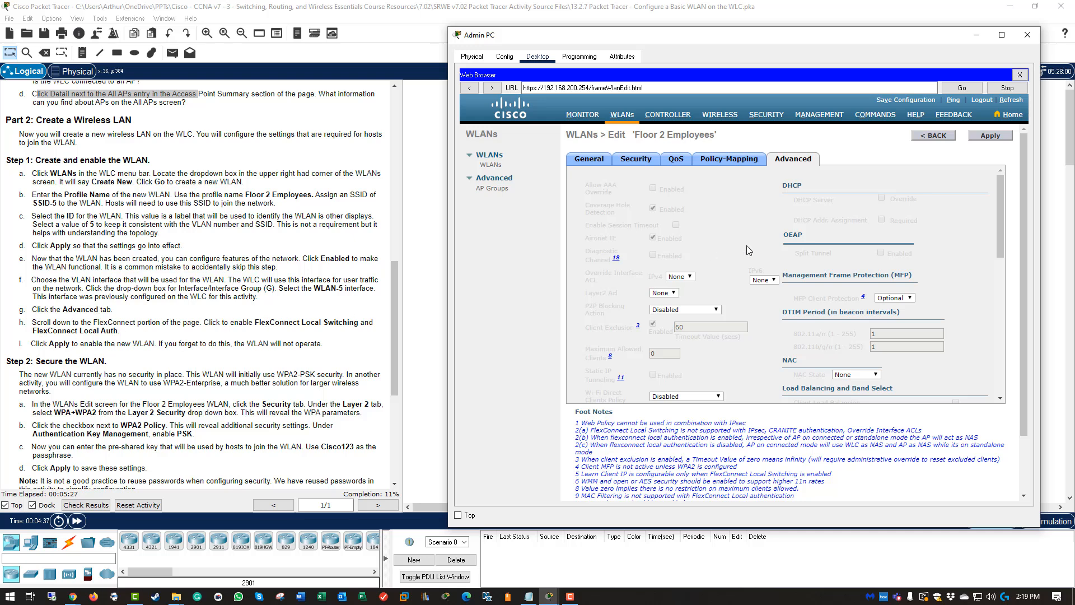
scroll("down", 3)
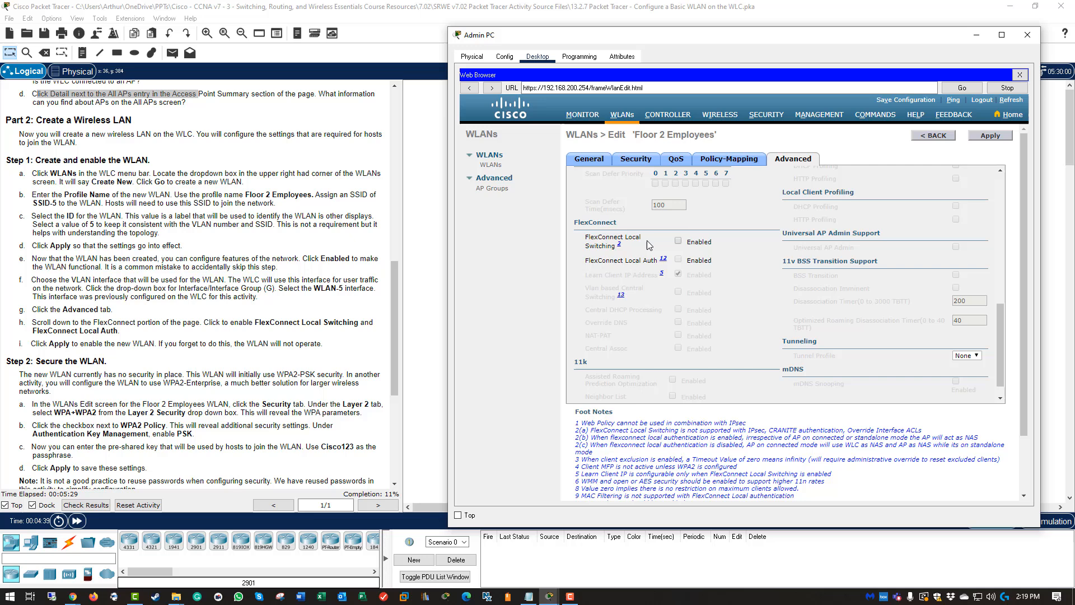
left_click(678, 241)
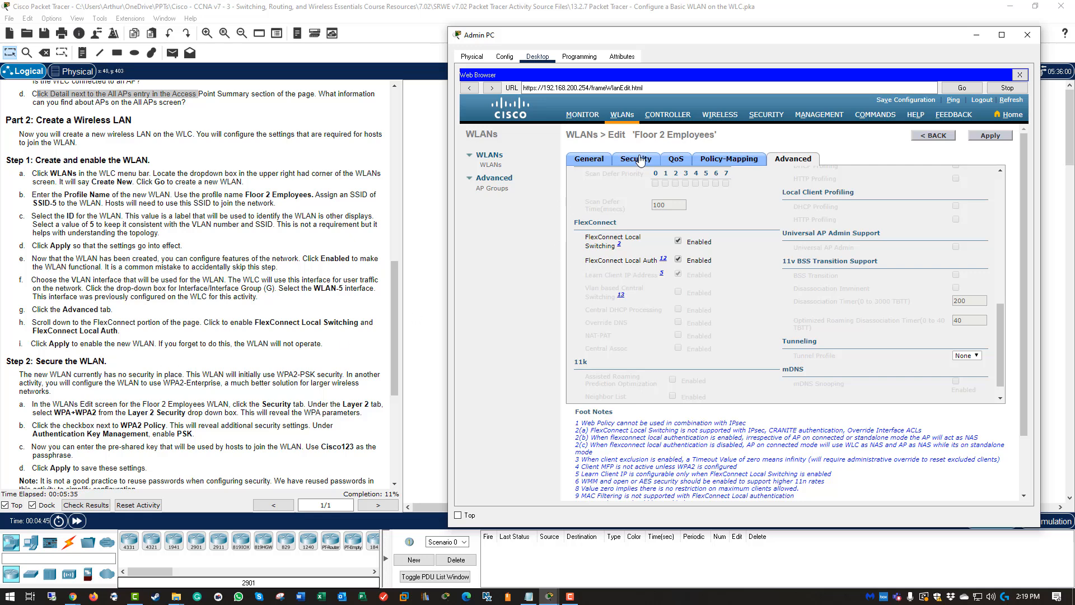
Set Layer 2 security to WPA+WPA2 with WPA2 policy and PSK enabled.
left_click(634, 159)
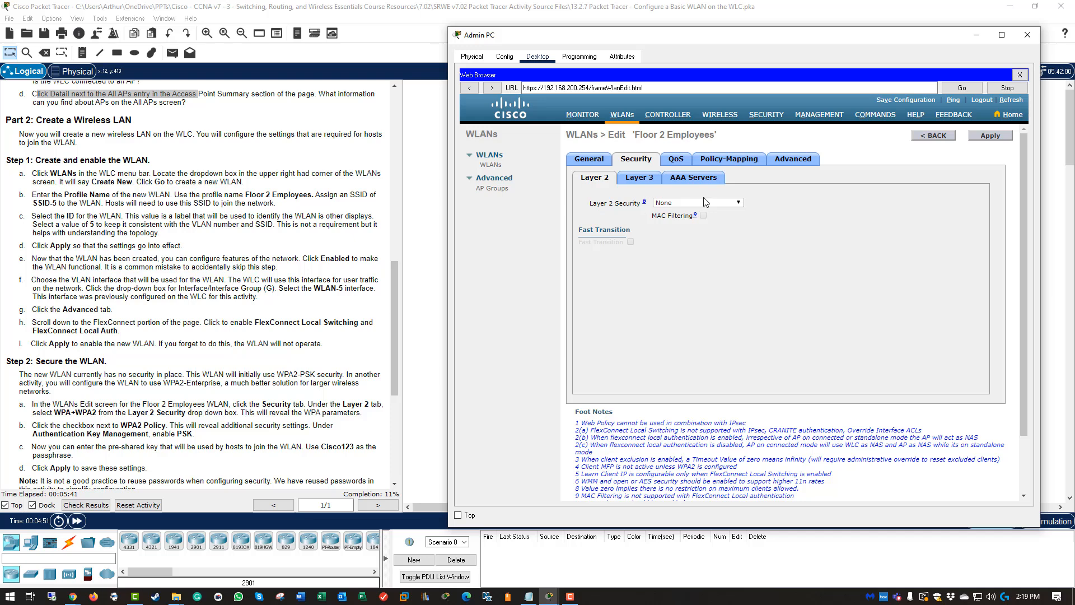
left_click(694, 202)
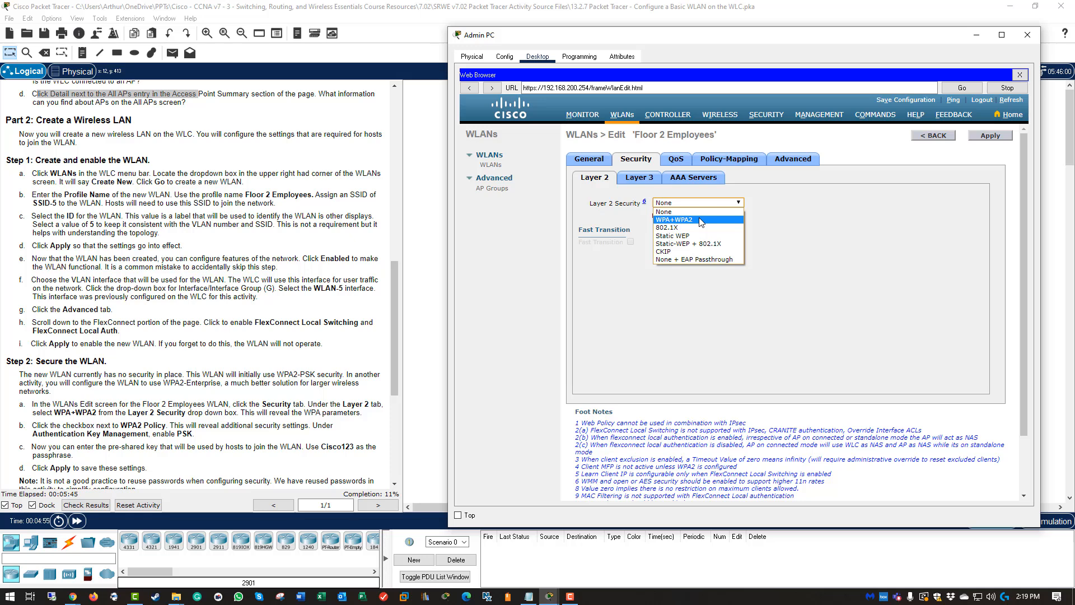
left_click(675, 220)
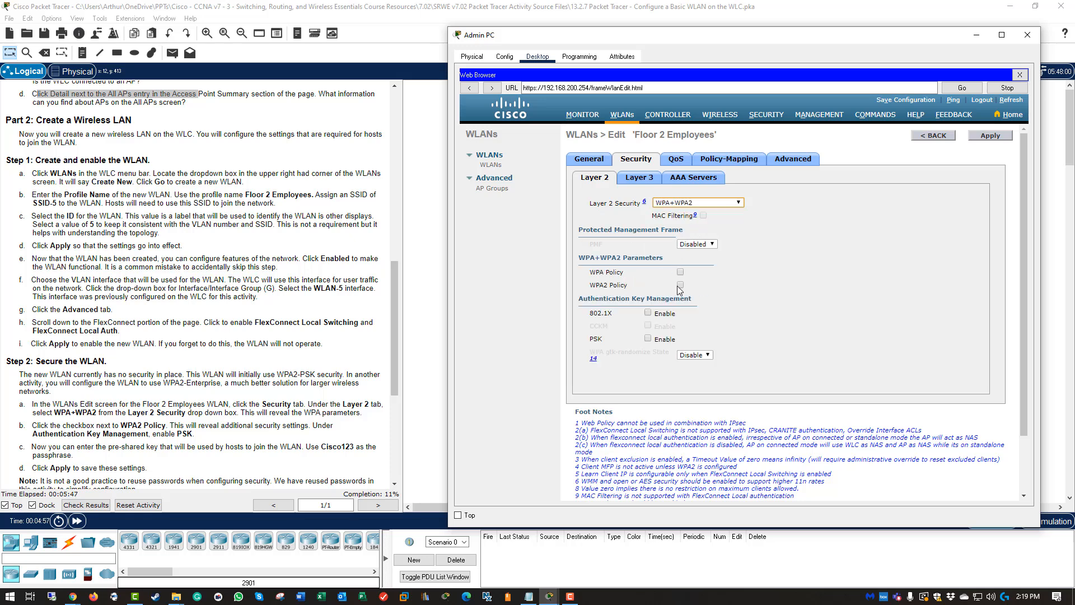
left_click(679, 286)
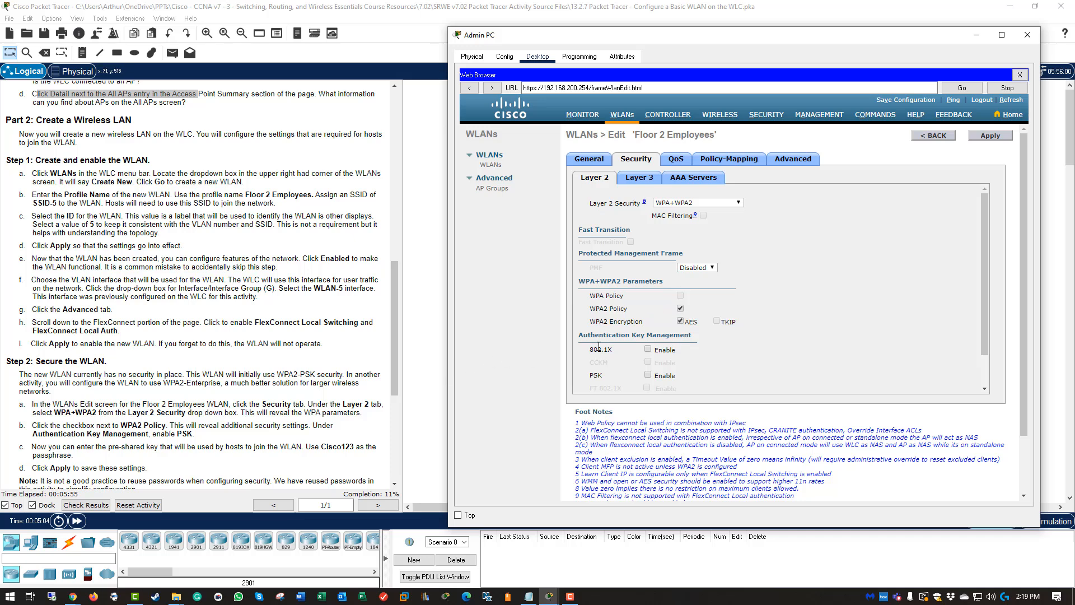
left_click(647, 376)
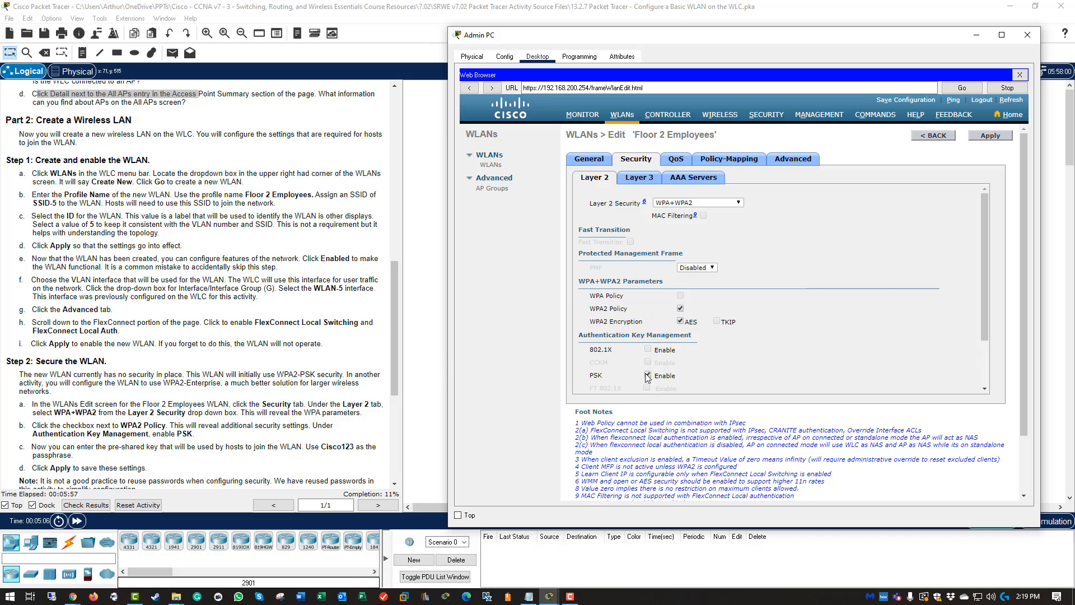
left_click(647, 375)
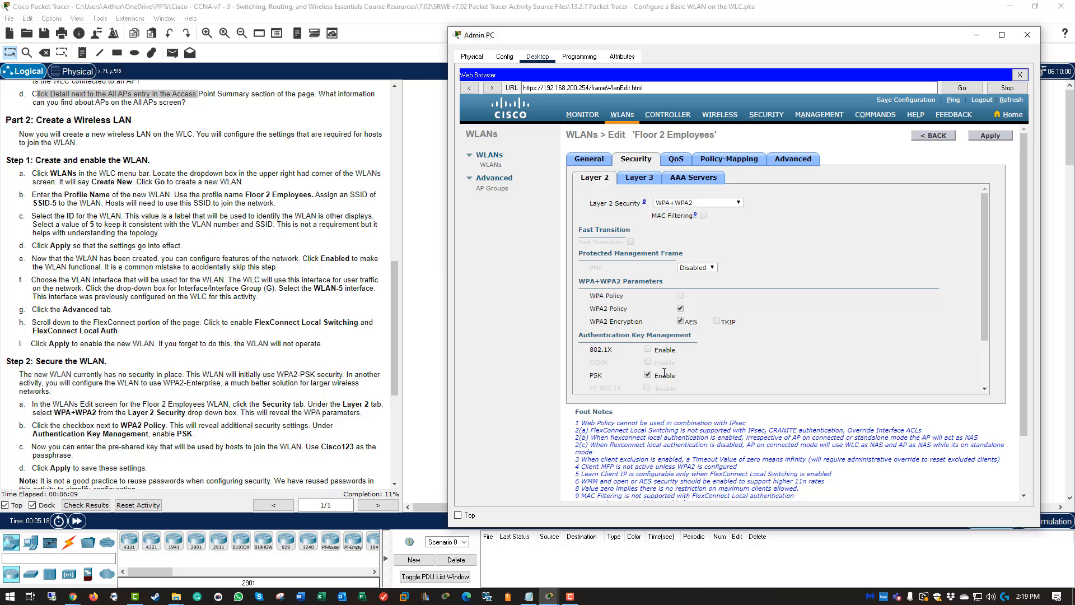
scroll("down", 3)
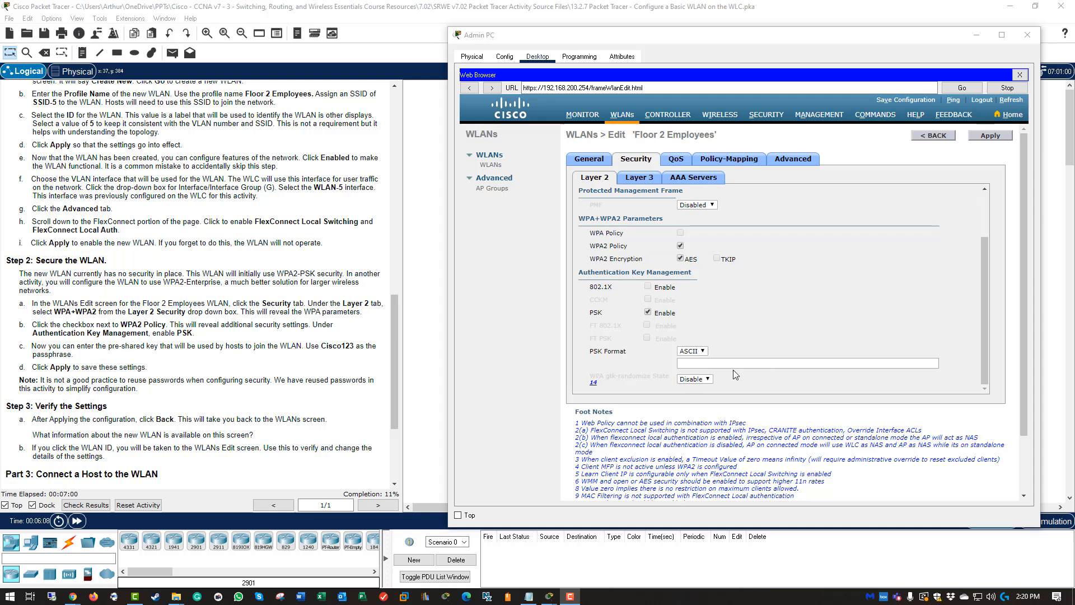
left_click(806, 364)
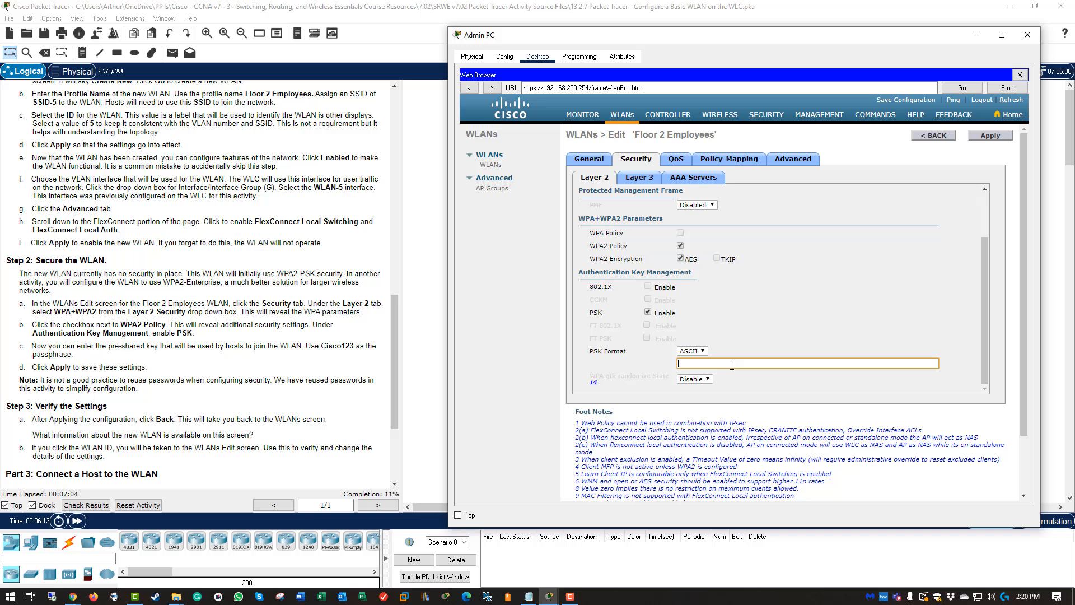
type("Cisco123")
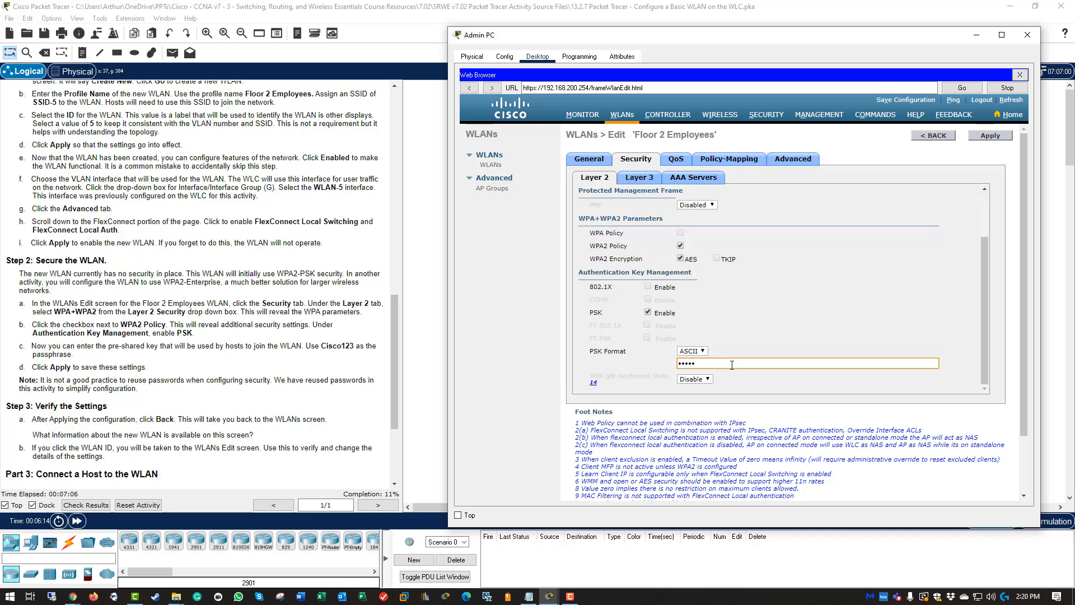
type("Cisco123")
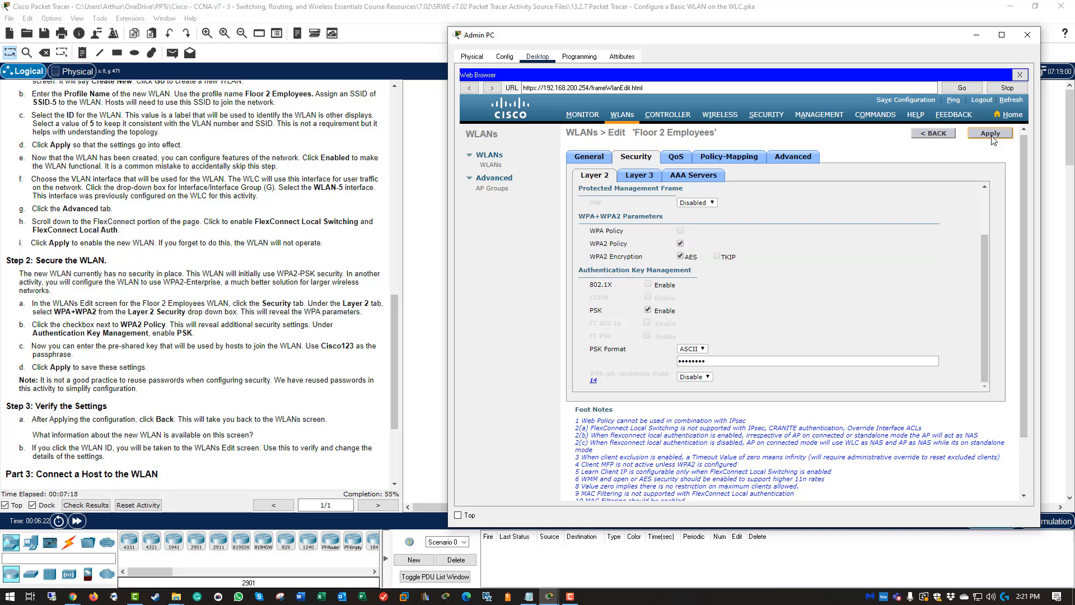
mouse_move(940, 194)
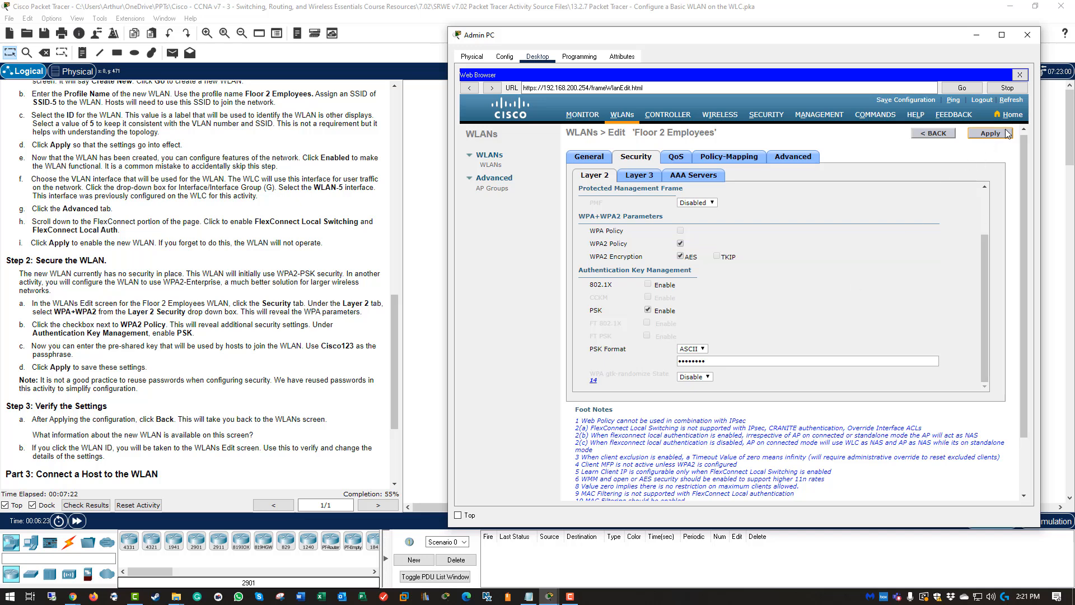
left_click(588, 158)
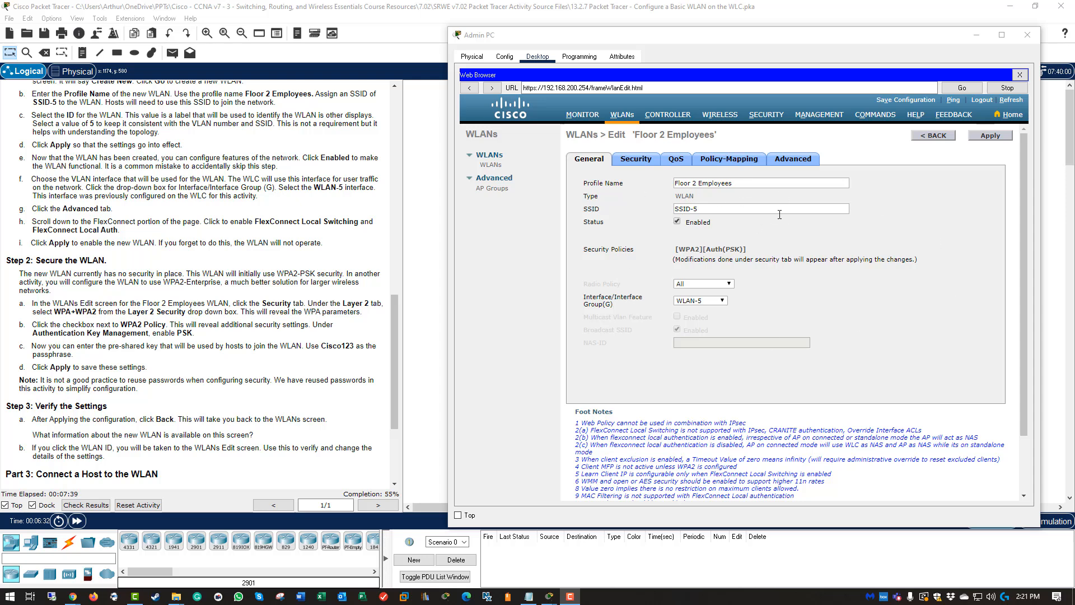
mouse_move(459, 314)
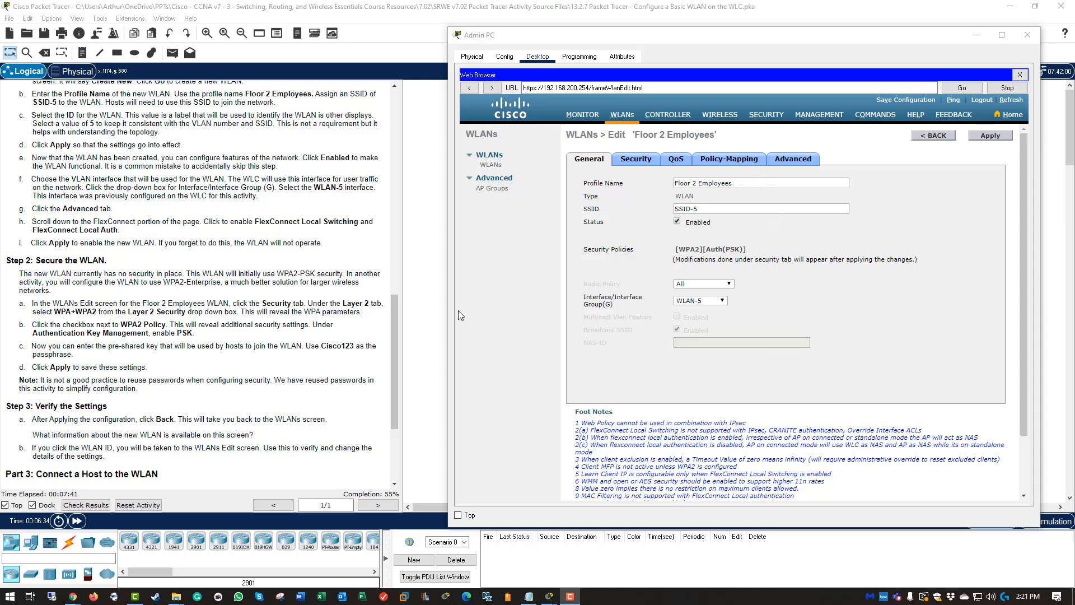
Close the Admin PC window and open the Wireless Host device.
left_click(1027, 34)
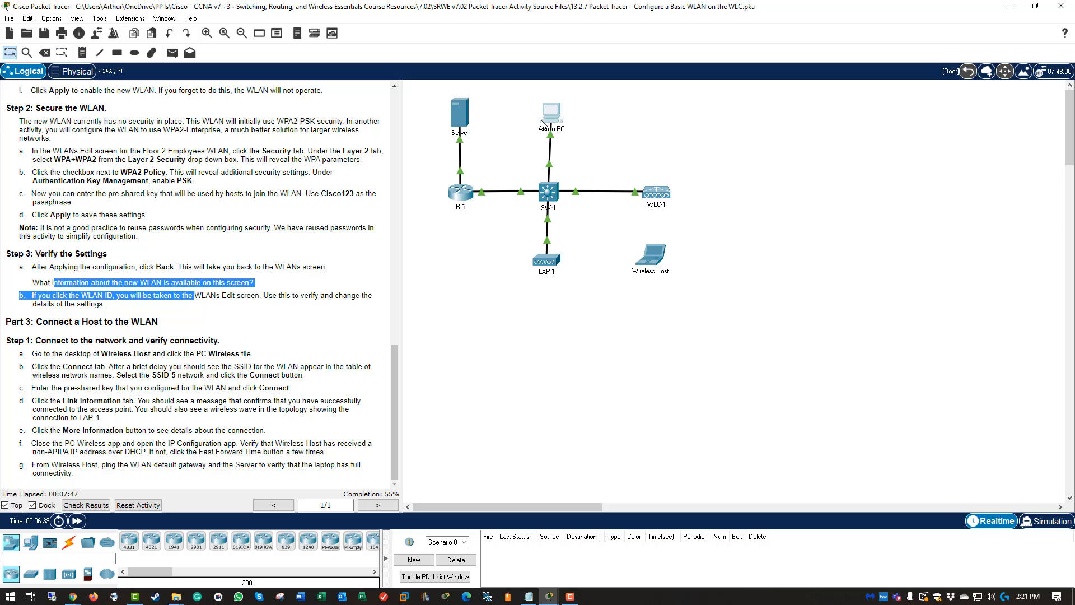
left_click(552, 115)
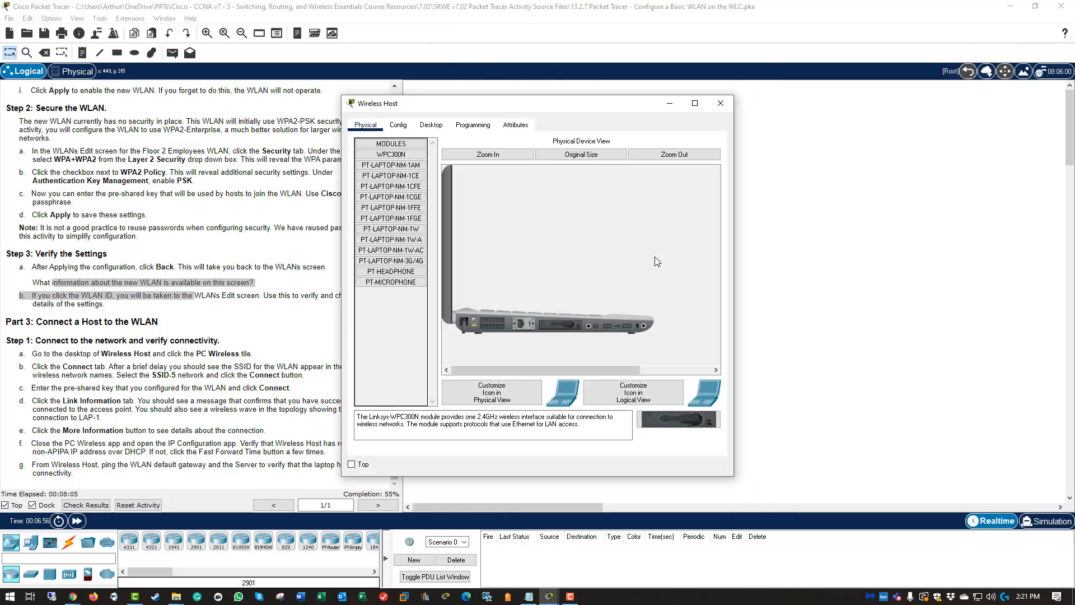
left_click(430, 125)
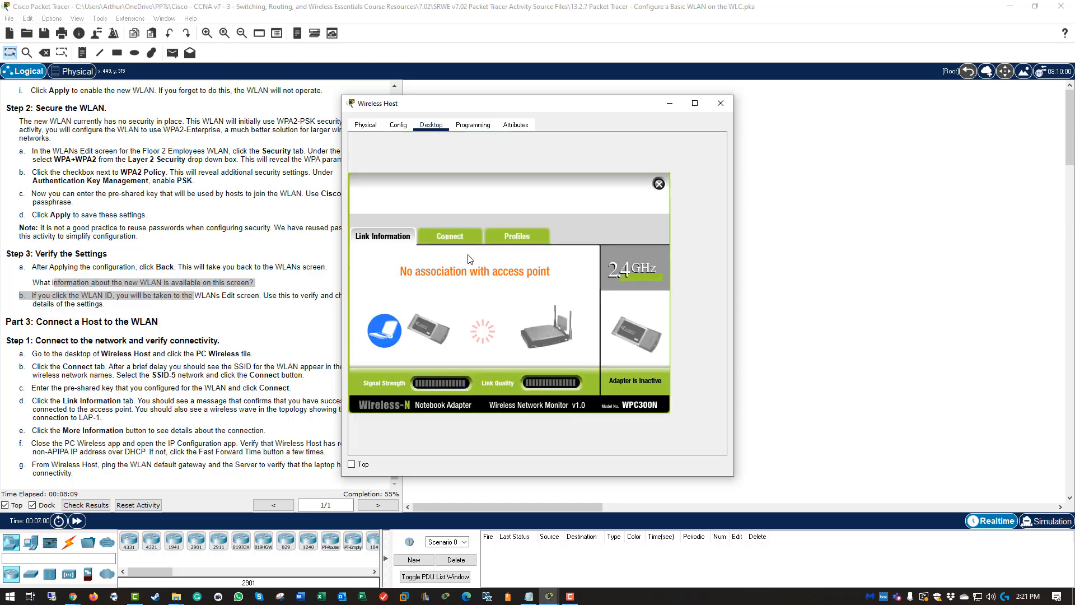
left_click(448, 236)
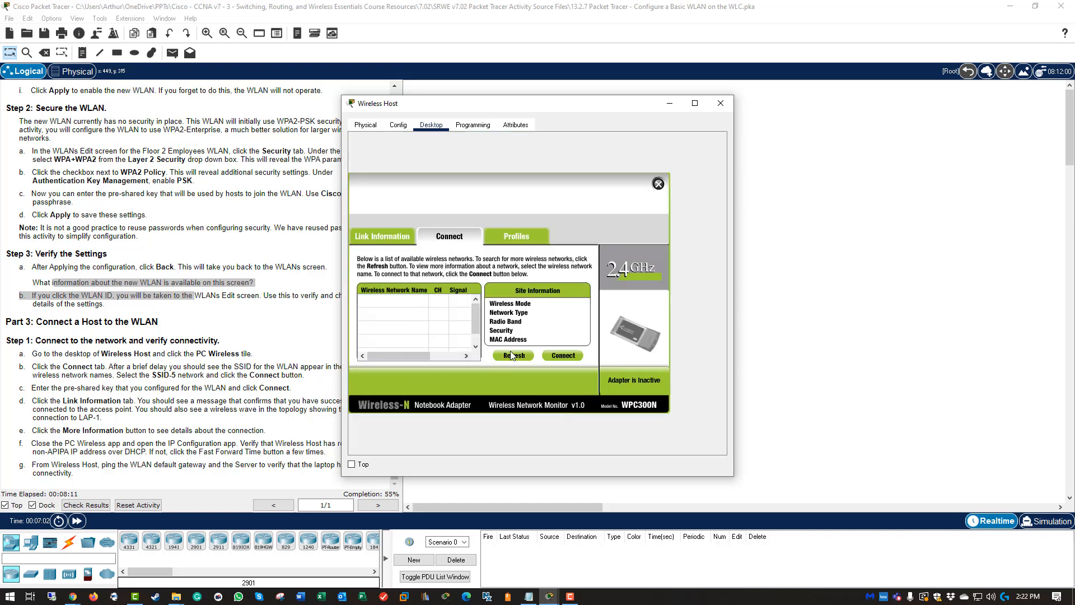
left_click(512, 355)
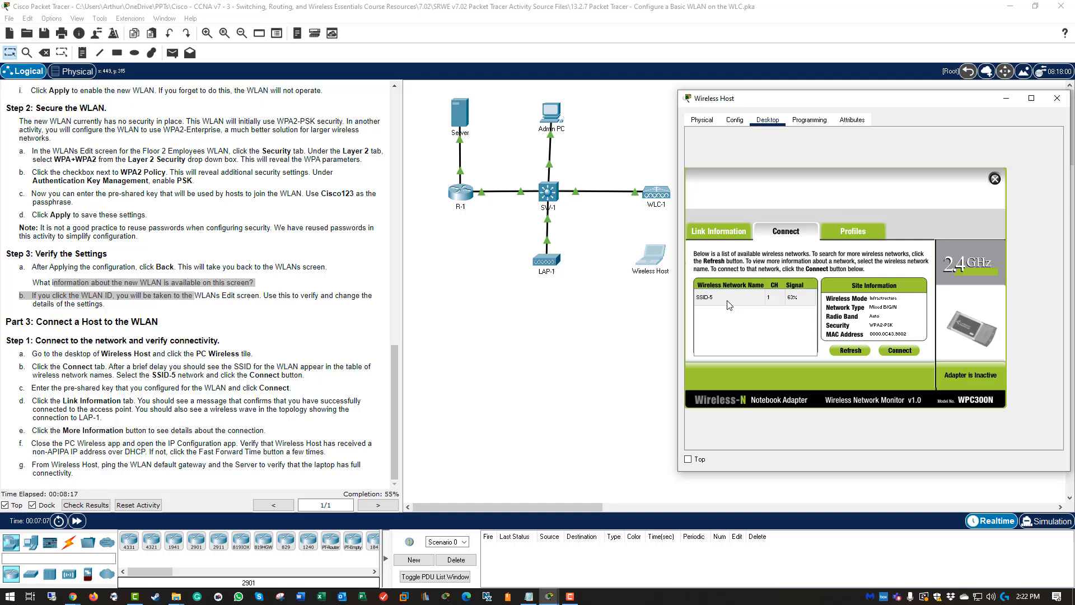
left_click(898, 351)
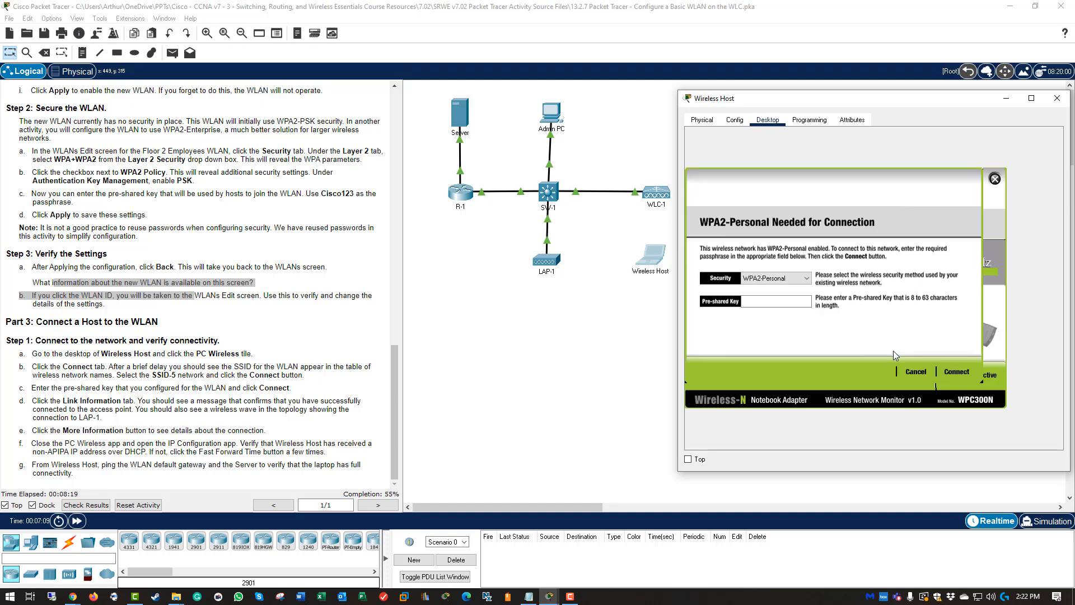
left_click(776, 300)
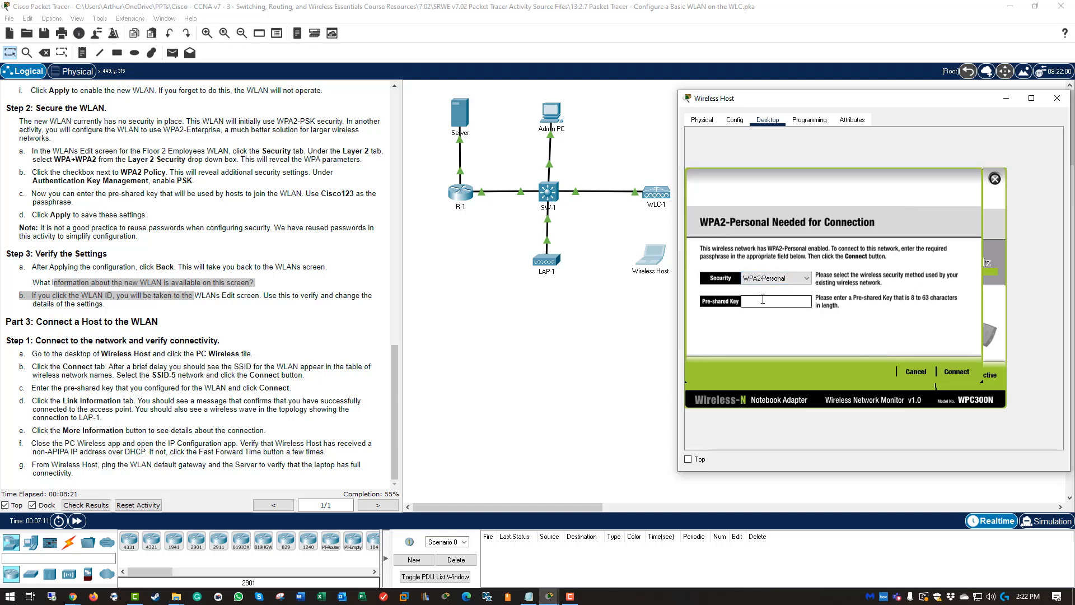
type("Cisco123")
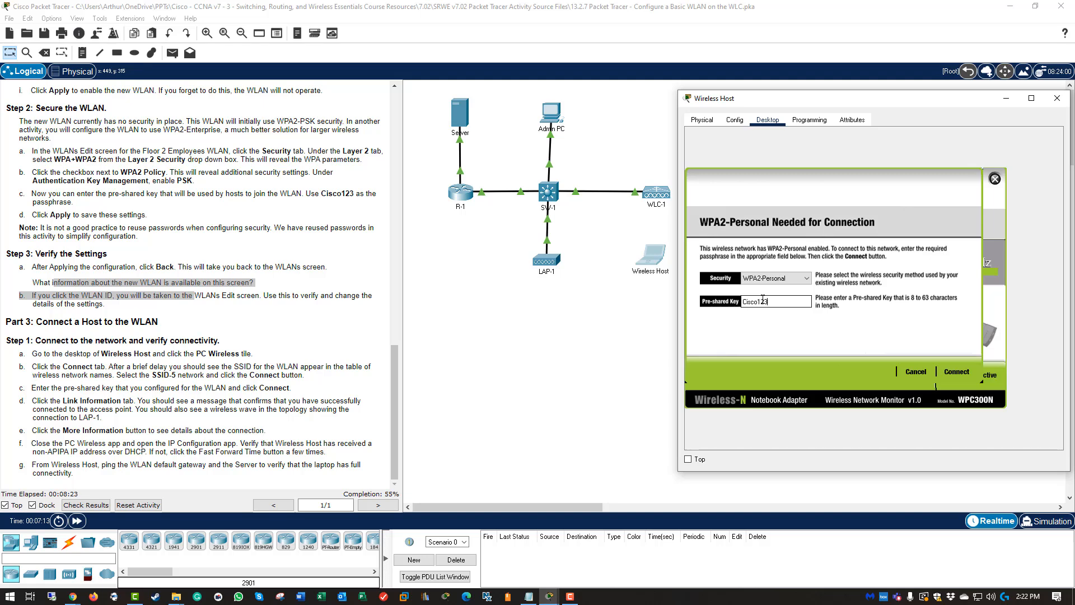
left_click(956, 371)
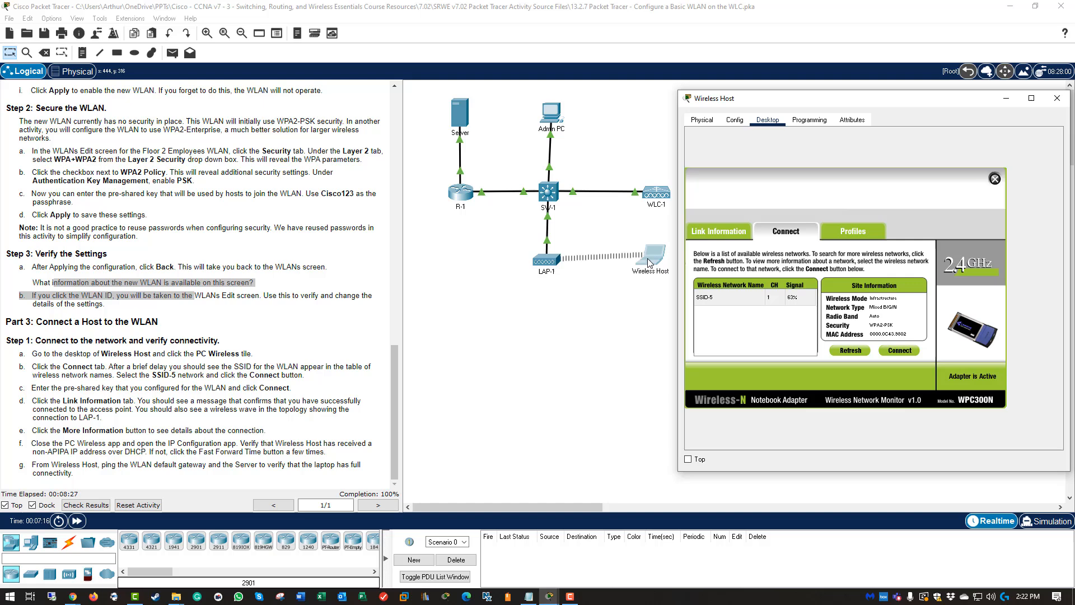
mouse_move(612, 275)
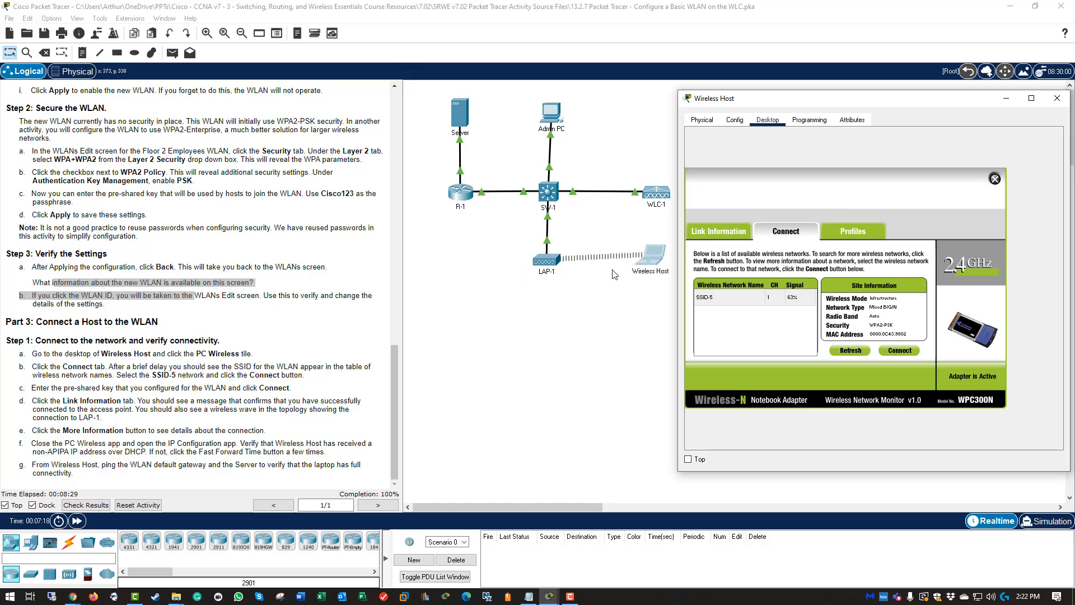
mouse_move(126, 431)
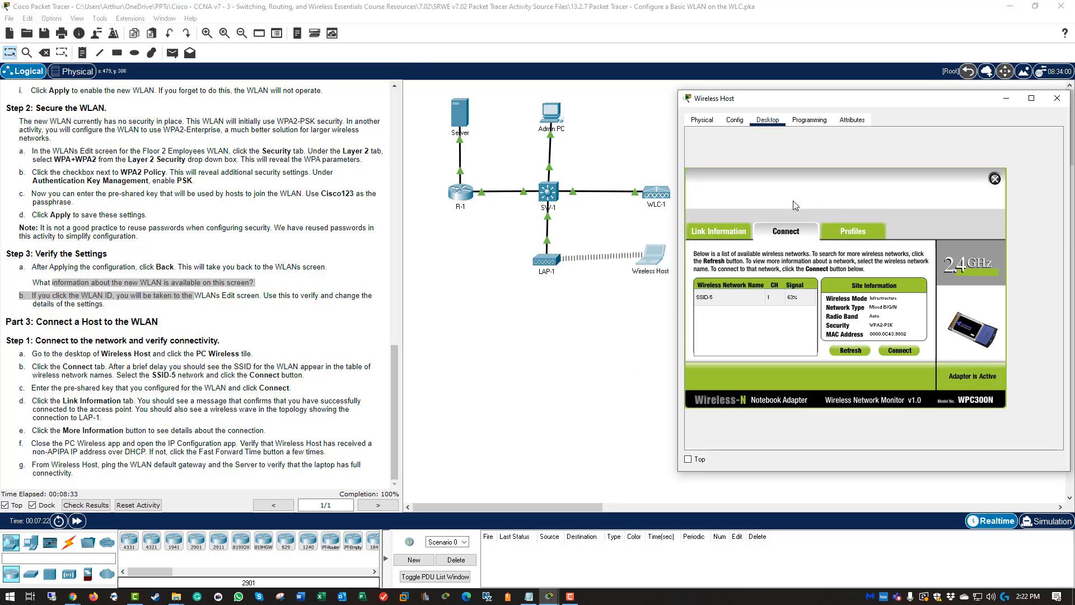
View the host's Link Information, then check the activity results showing 9/9.
left_click(718, 231)
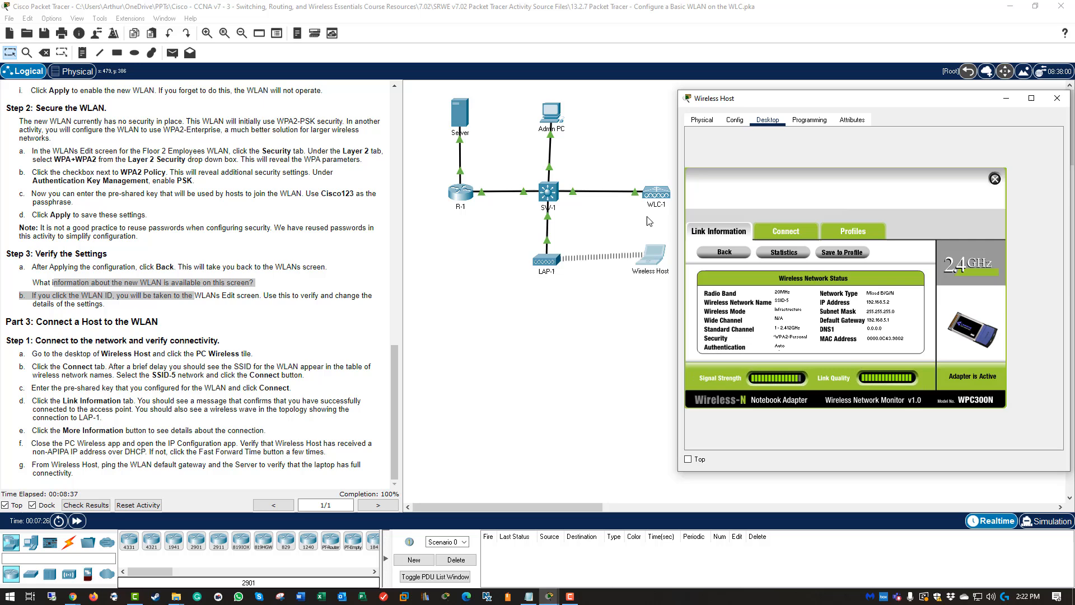
mouse_move(587, 247)
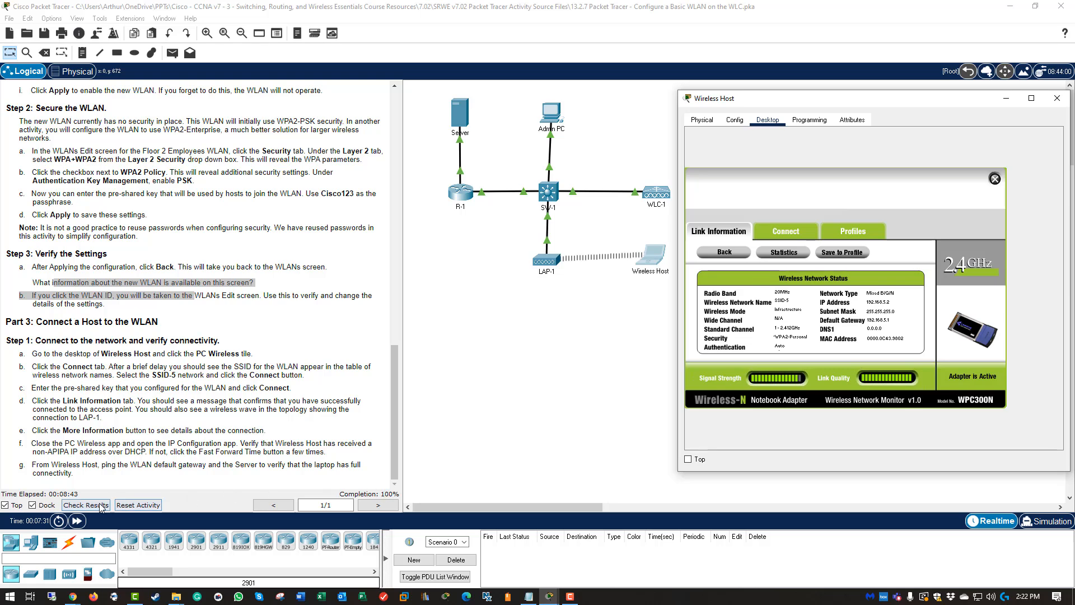
left_click(85, 504)
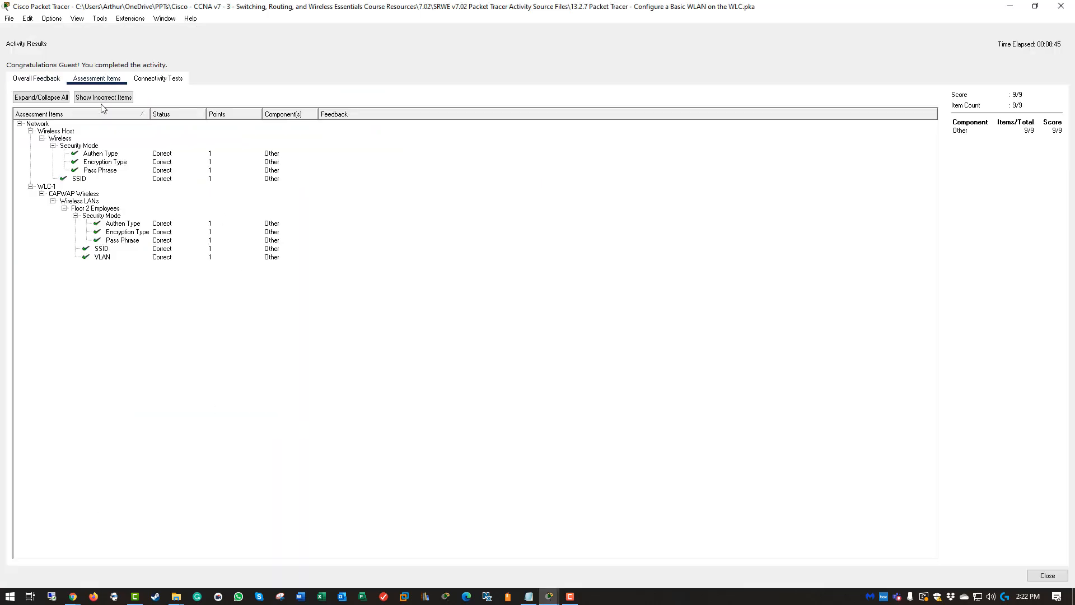